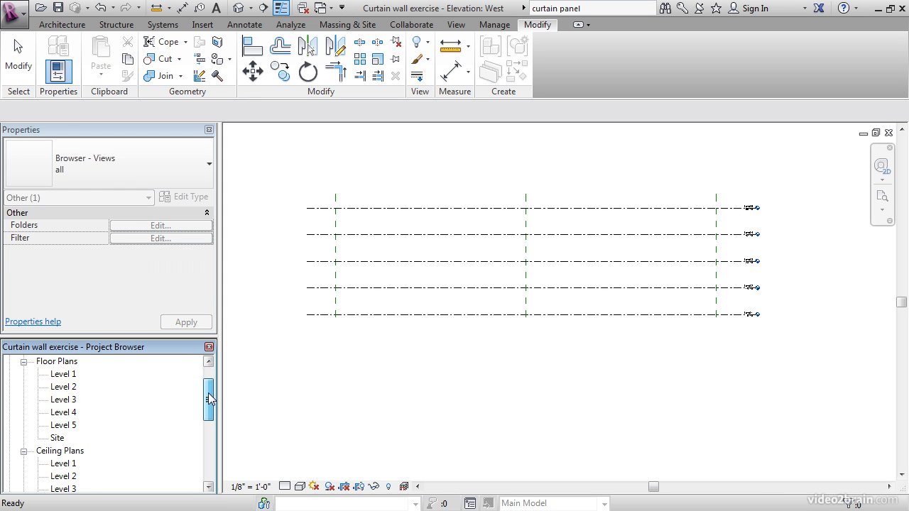
Step: Activate the West elevation and close the views hidden behind it
click(60, 451)
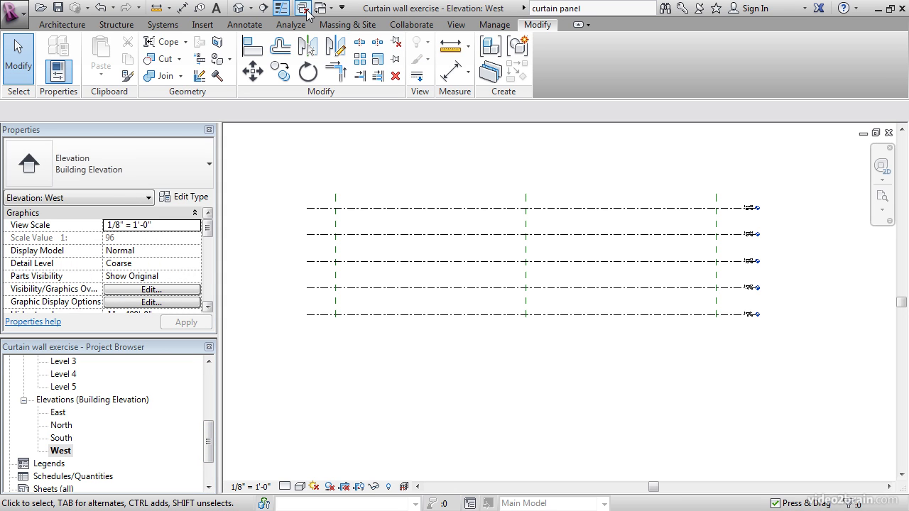
mouse_move(304, 8)
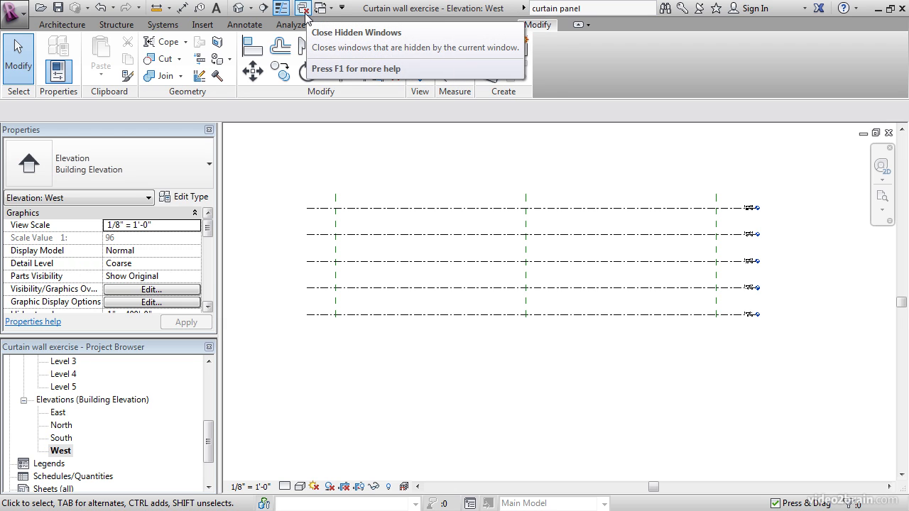
mouse_move(296, 151)
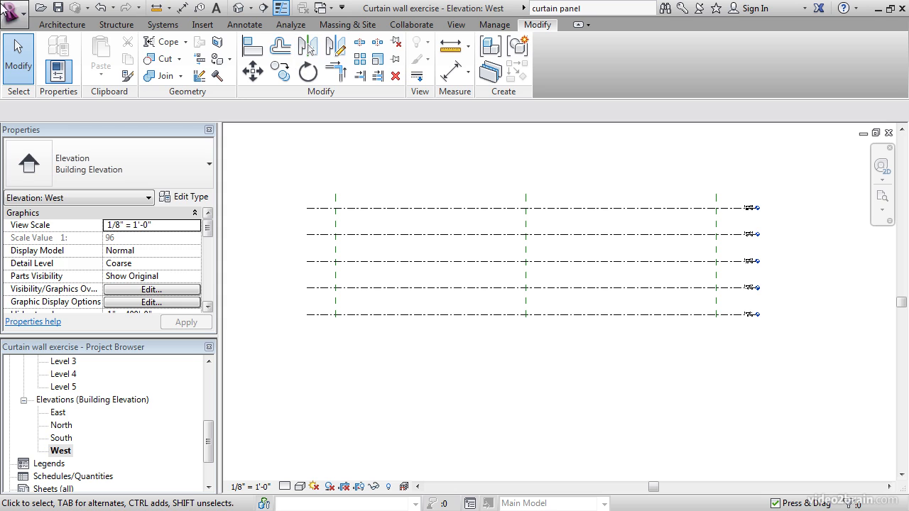
click(243, 8)
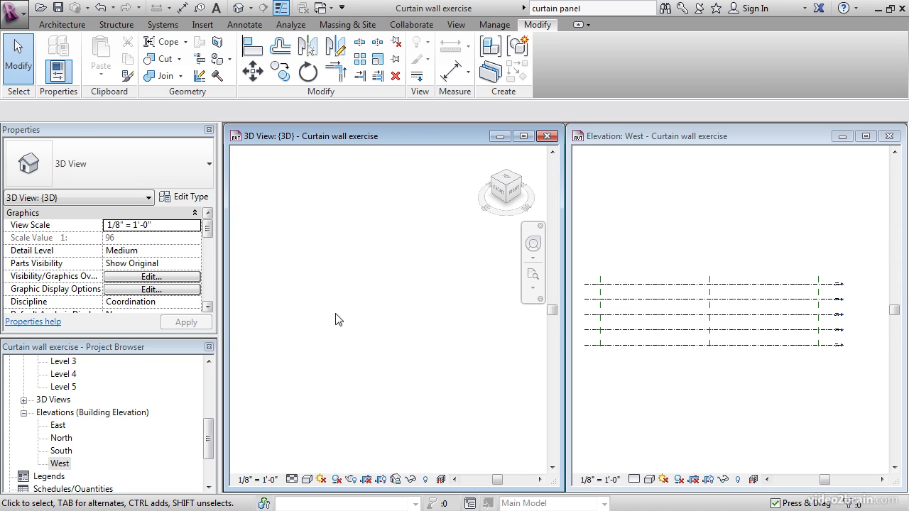
mouse_move(673, 386)
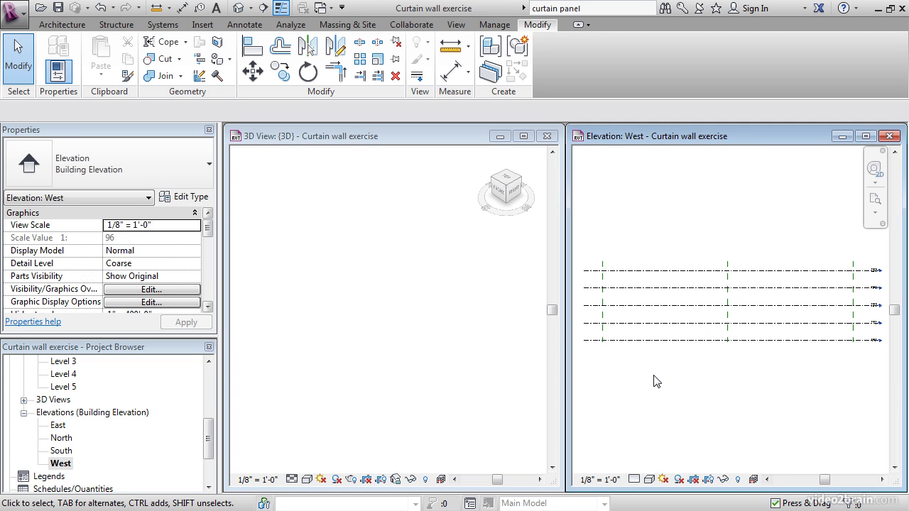
mouse_move(613, 384)
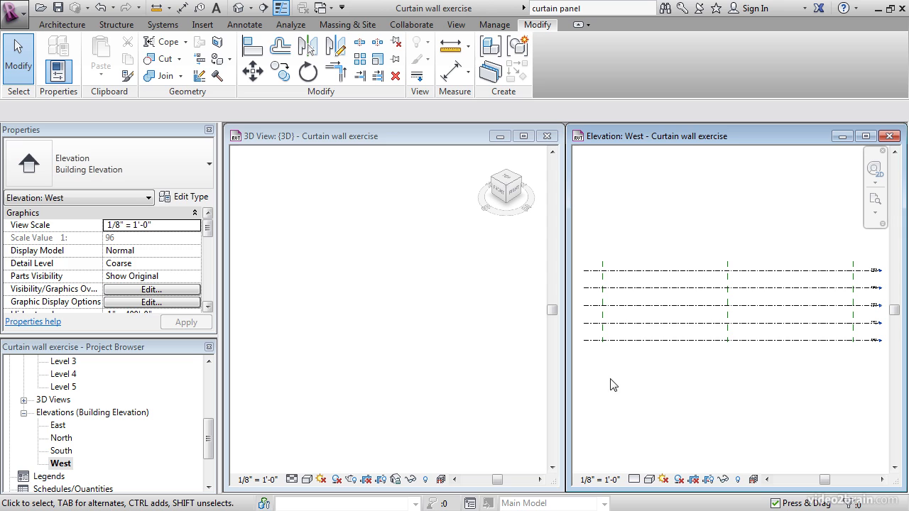
mouse_move(659, 372)
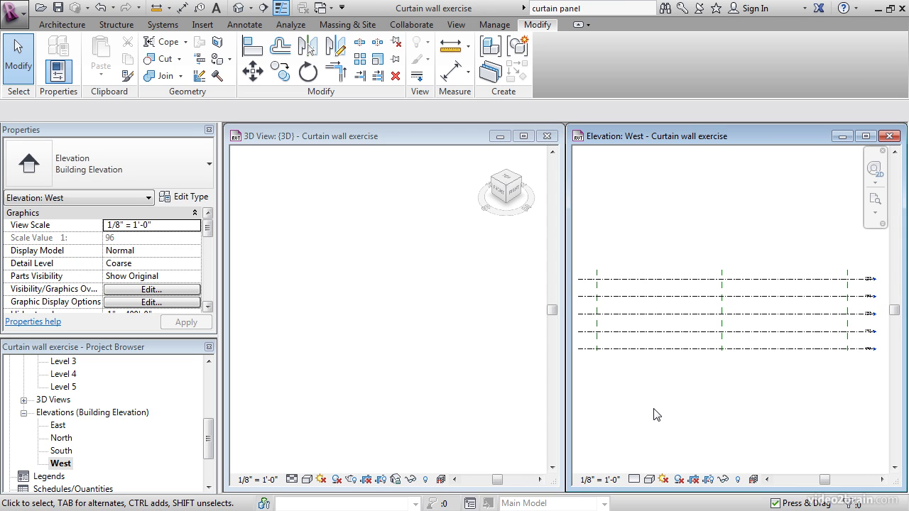
Step: Set masses to Show Mass Form and Floors in every view
click(347, 25)
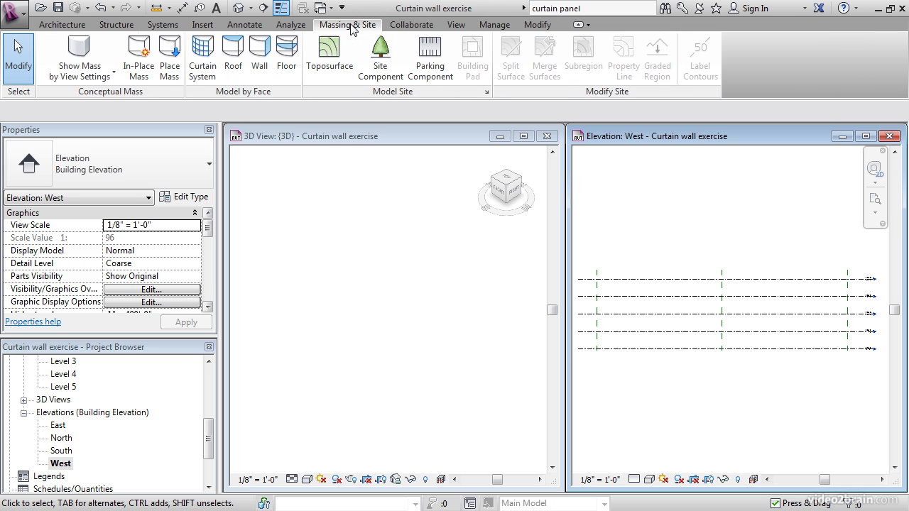
mouse_move(80, 58)
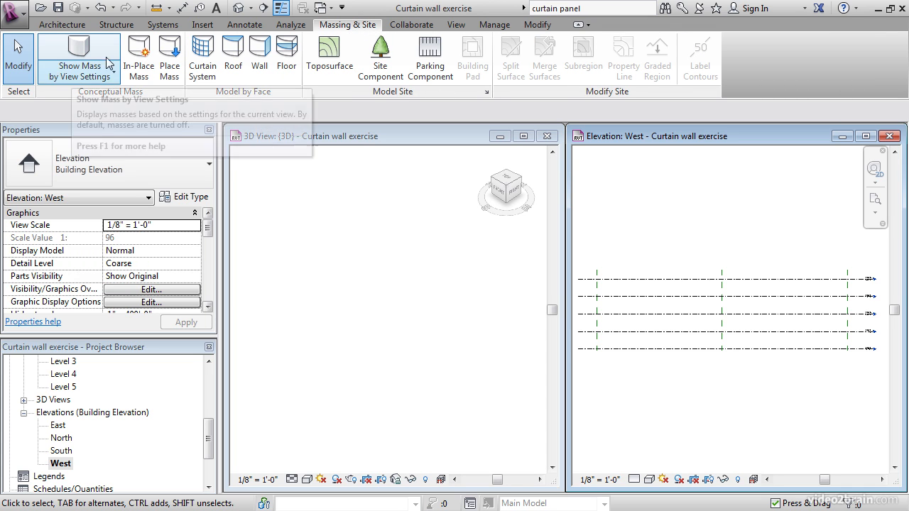
click(80, 77)
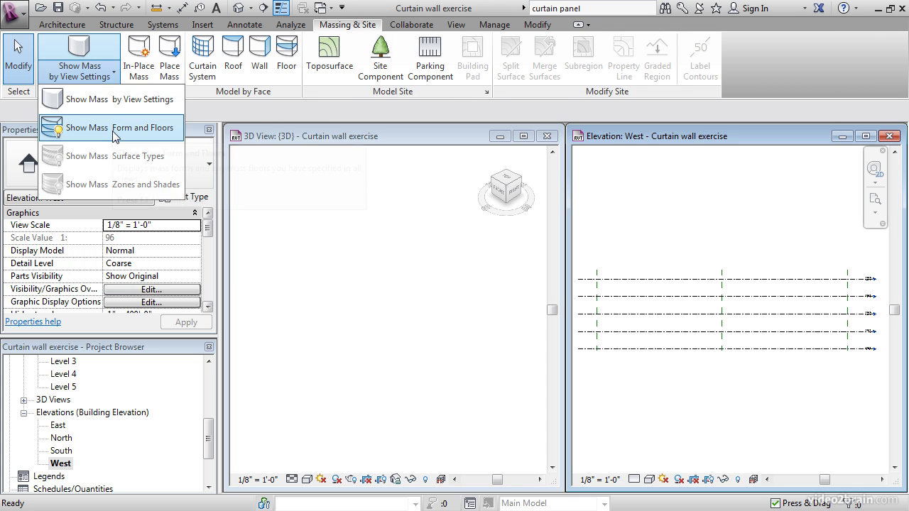
click(122, 128)
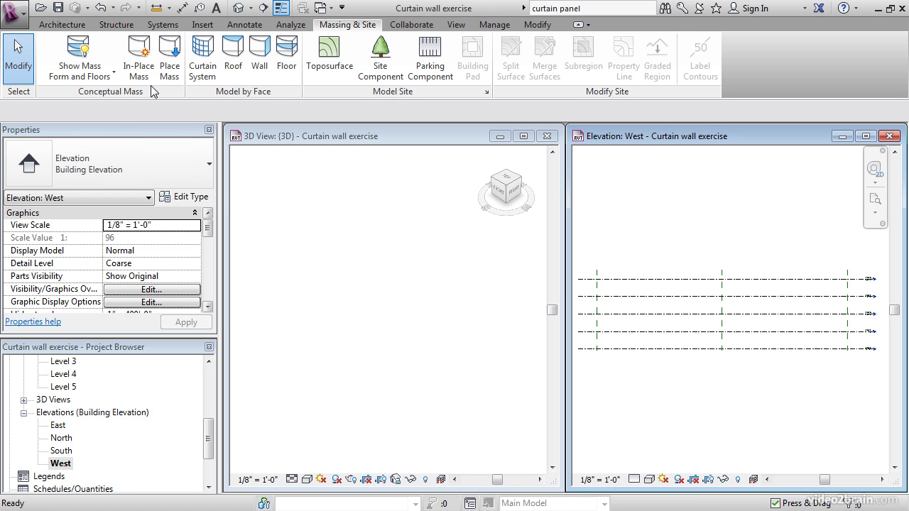
Step: Start a new in-place mass named 'Structure'
click(138, 57)
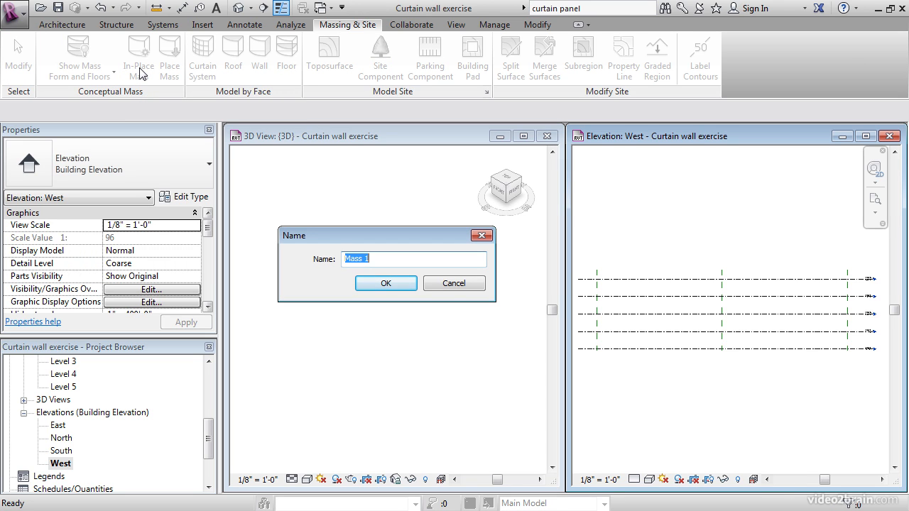
text(Structure)
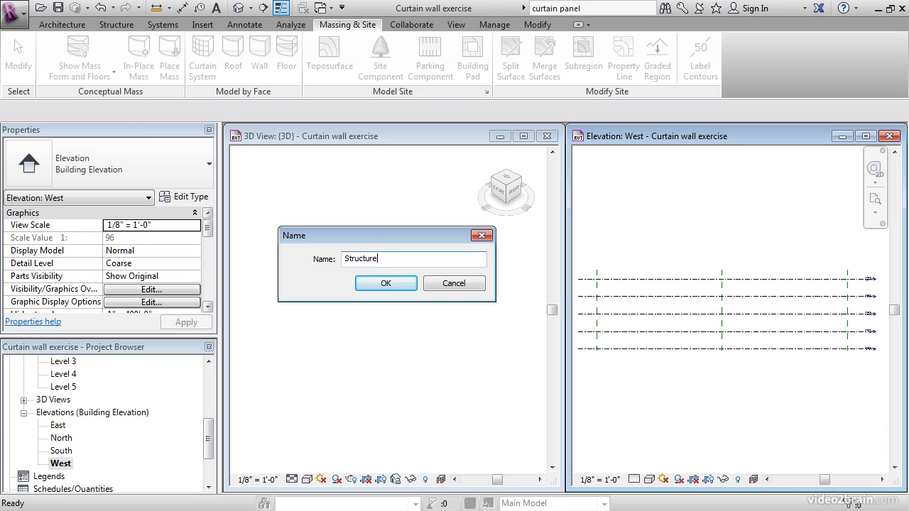
click(386, 284)
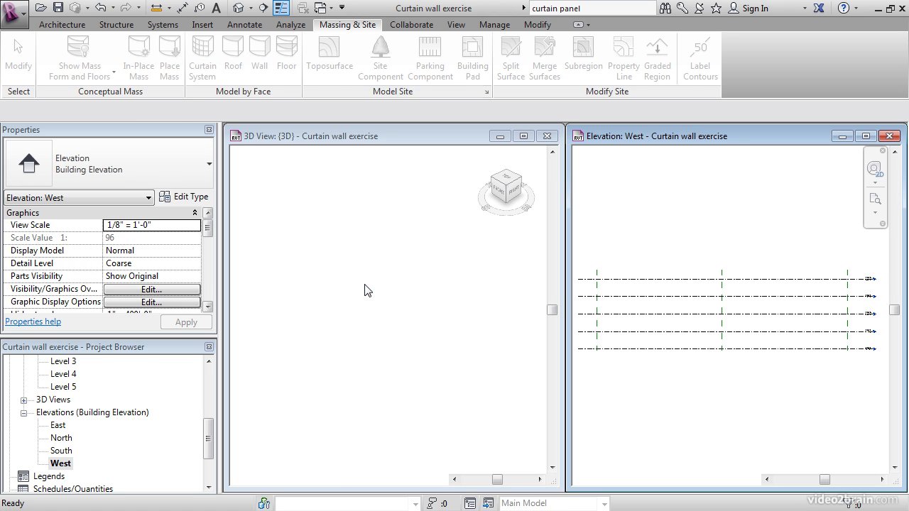
click(139, 54)
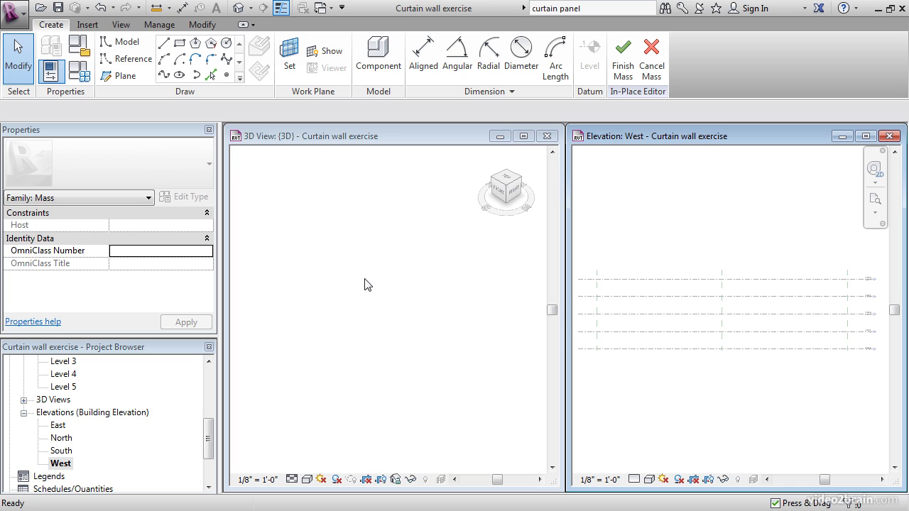
mouse_move(688, 395)
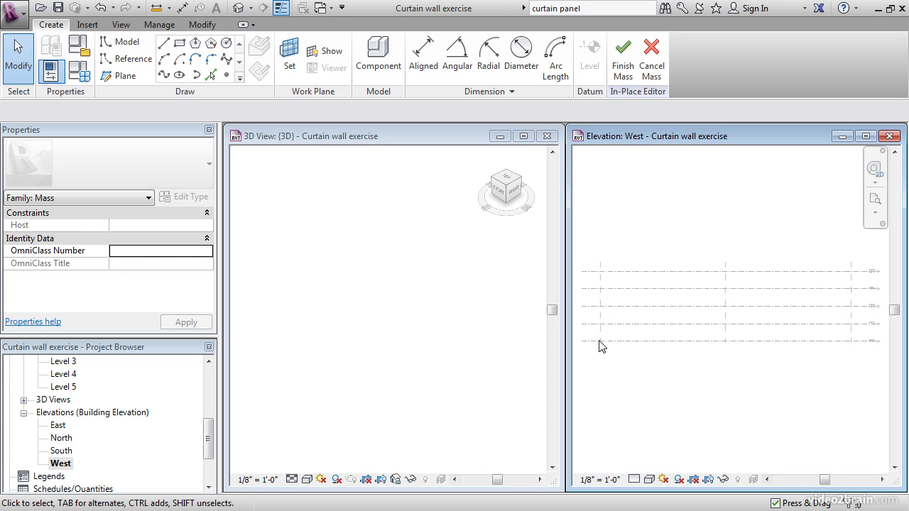
mouse_move(850, 347)
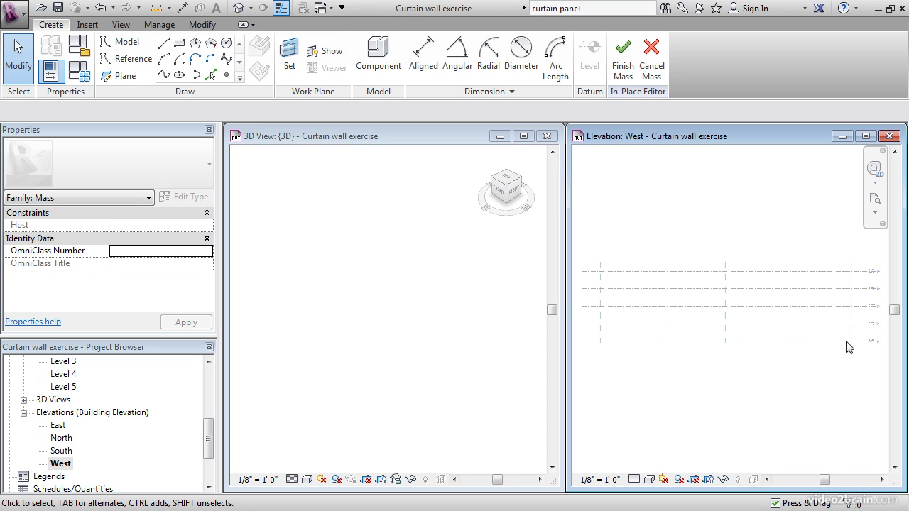
mouse_move(804, 354)
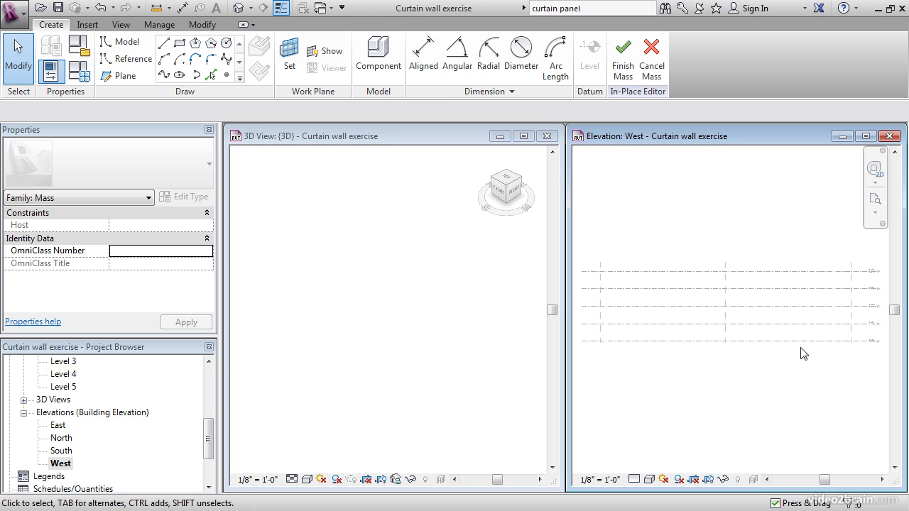
mouse_move(599, 349)
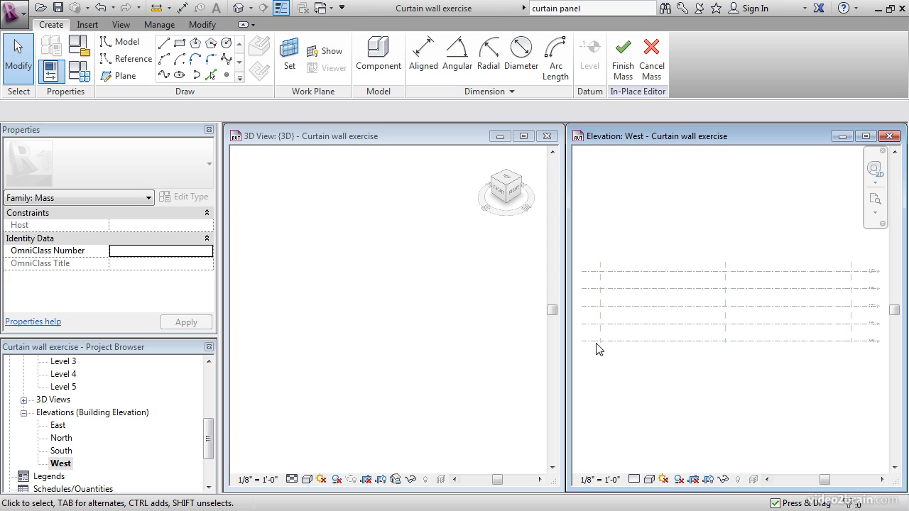
mouse_move(675, 366)
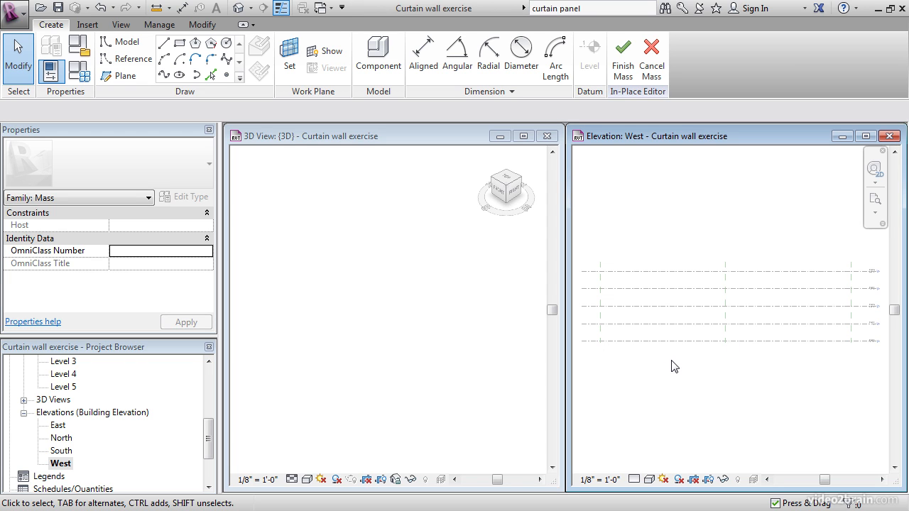
mouse_move(648, 358)
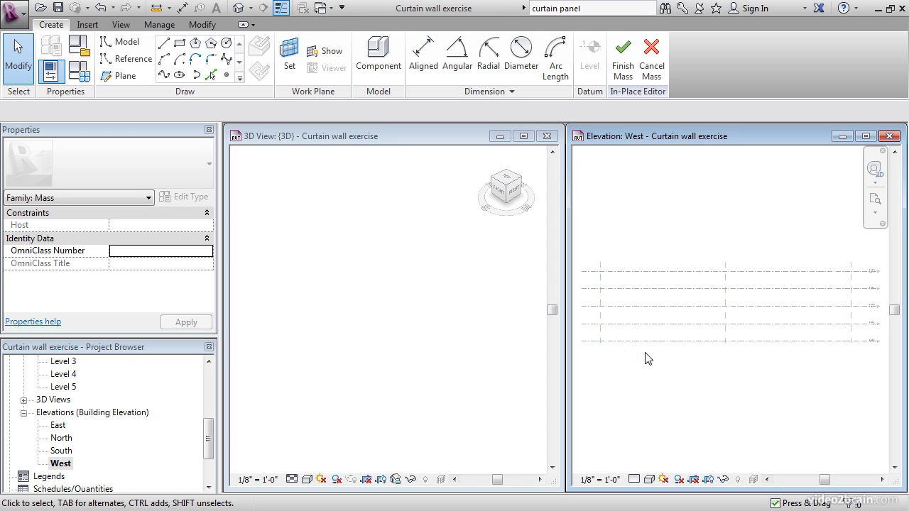
mouse_move(654, 364)
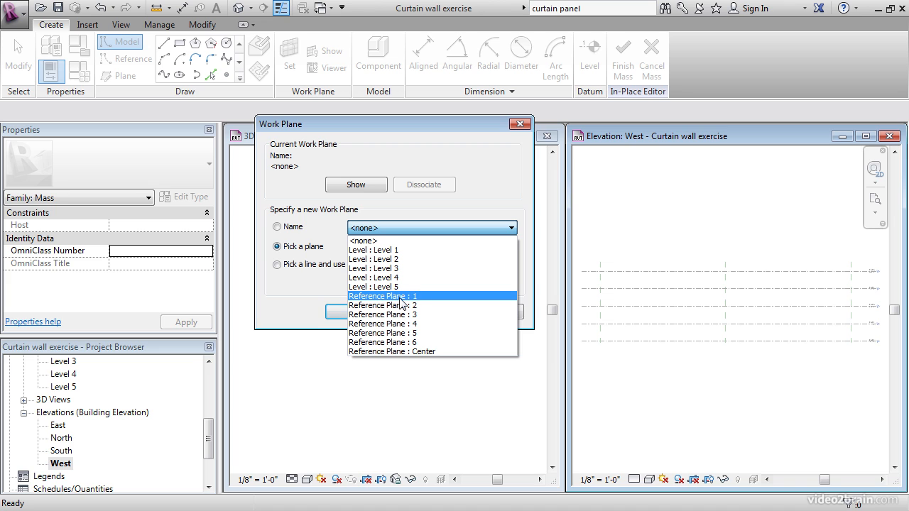
Step: Choose Reference Plane : 1 as the work plane and confirm it
click(382, 297)
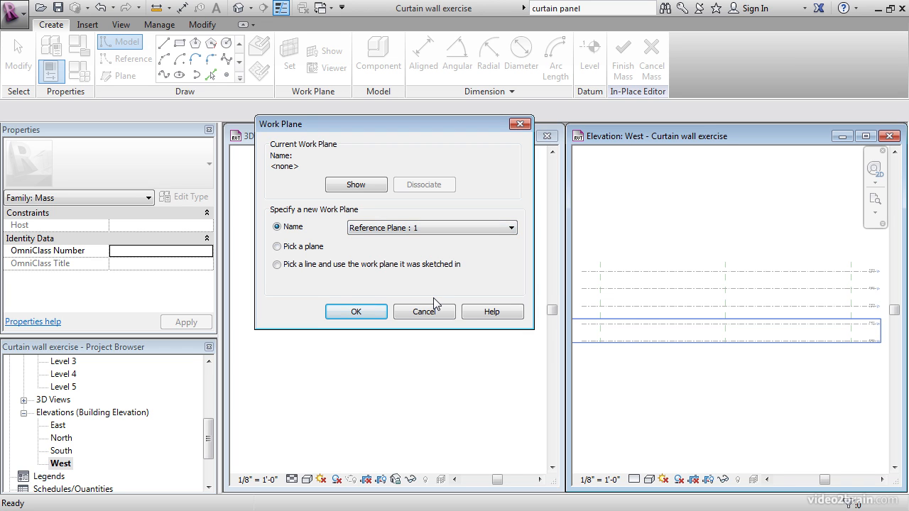
click(355, 311)
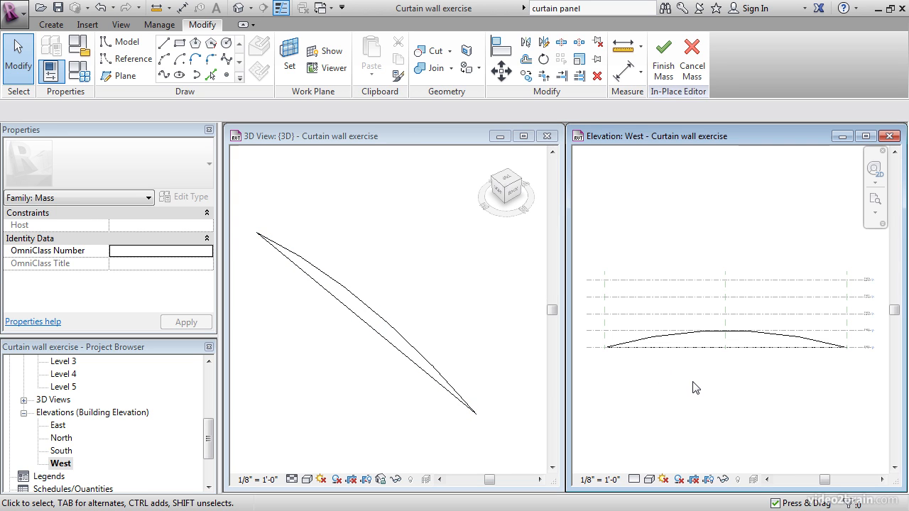
mouse_move(699, 380)
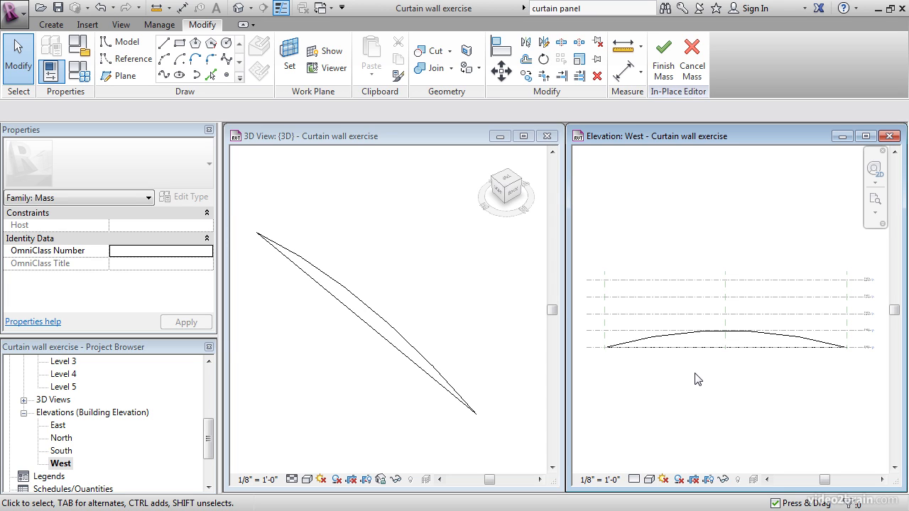
mouse_move(676, 261)
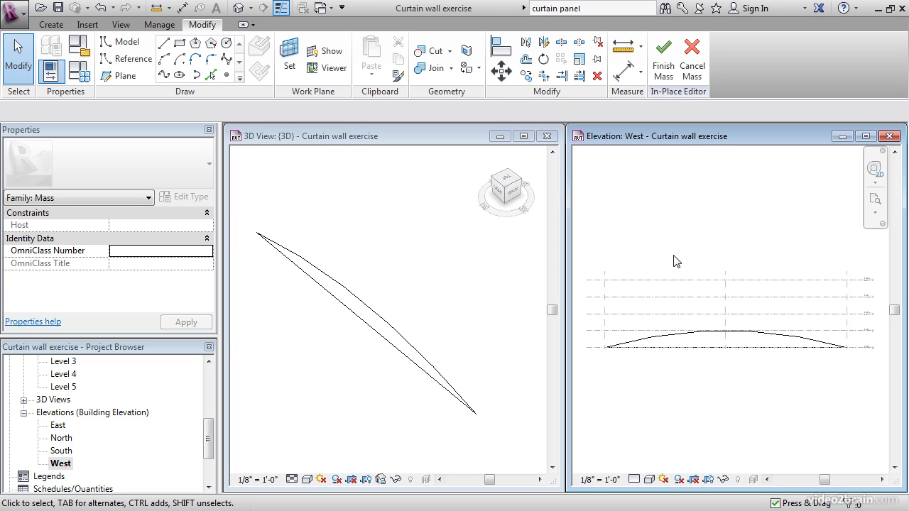
mouse_move(716, 366)
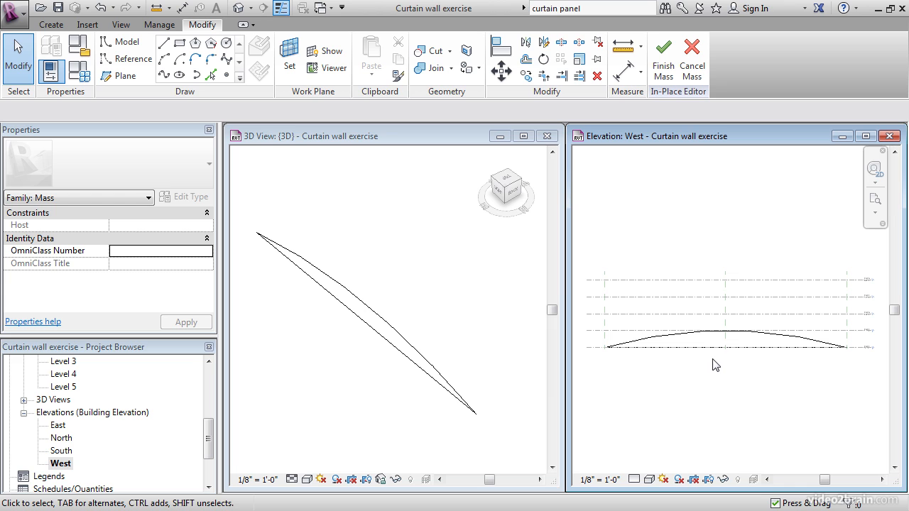
Step: Set Reference Plane : 2 as the active work plane for the next profile
click(725, 338)
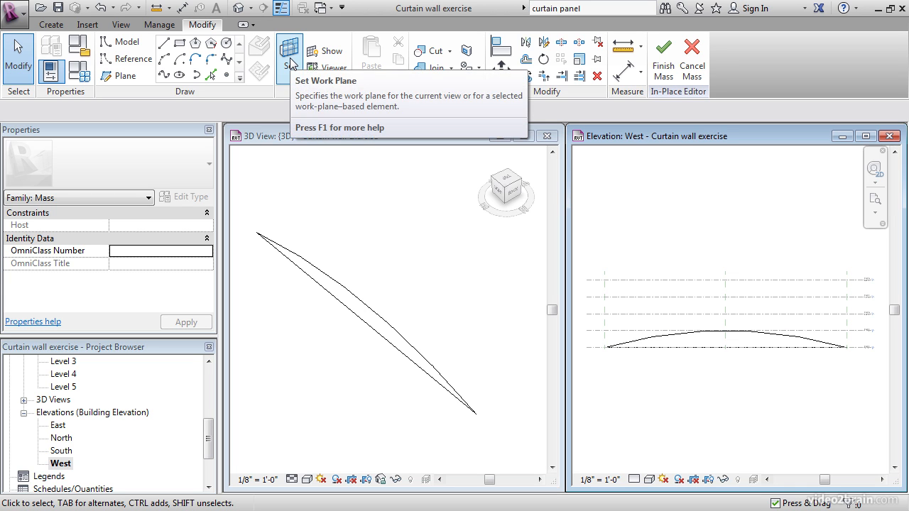
click(290, 54)
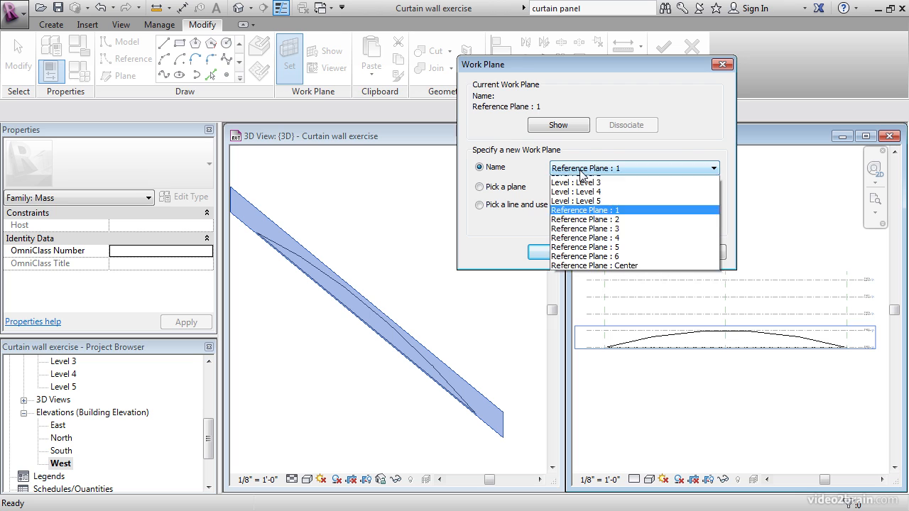
click(586, 219)
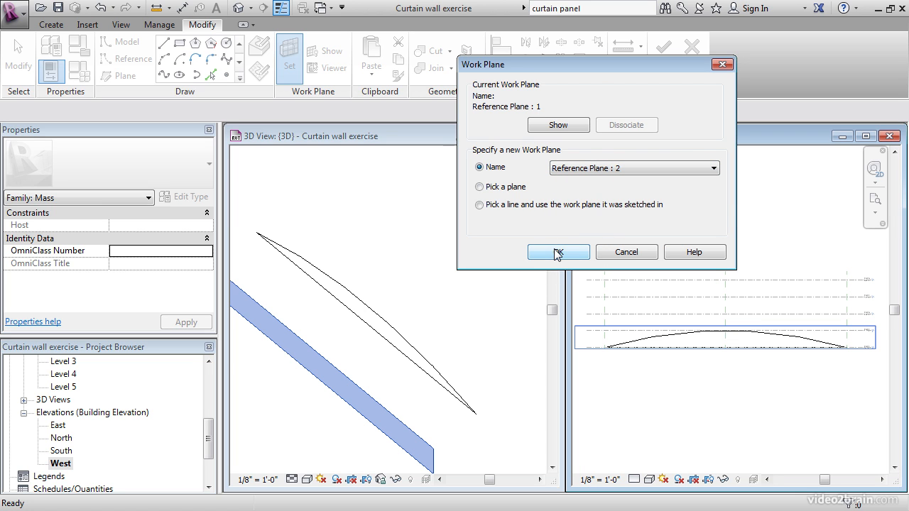
click(558, 253)
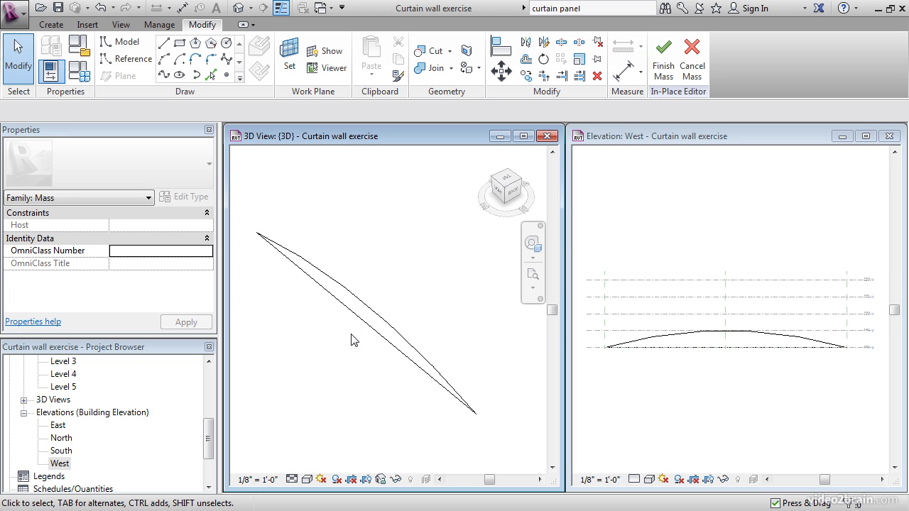
drag(355, 339, 401, 346)
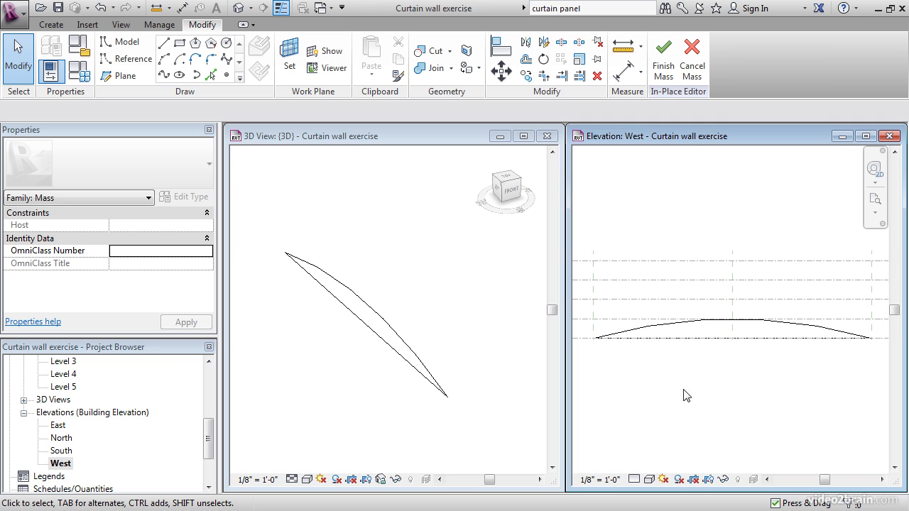
Step: Draw the second, taller arc in the West elevation with its top at the intersection
click(119, 42)
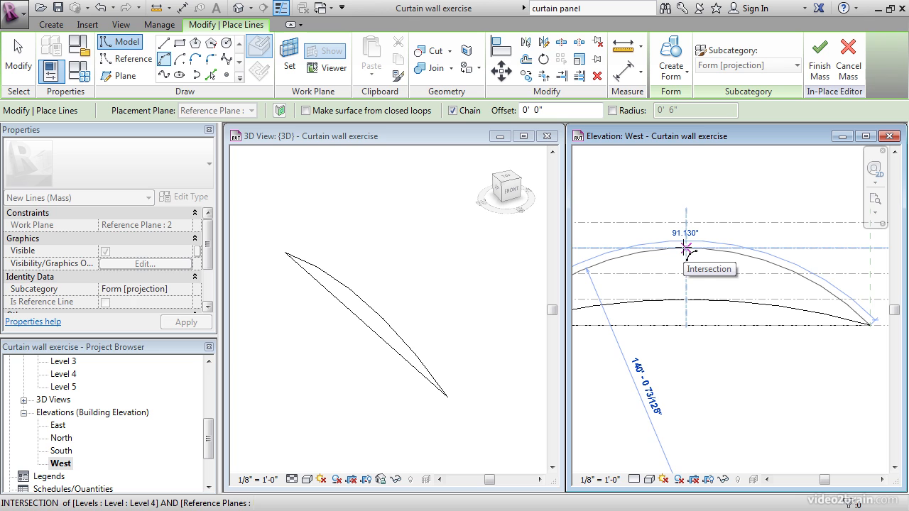
click(688, 248)
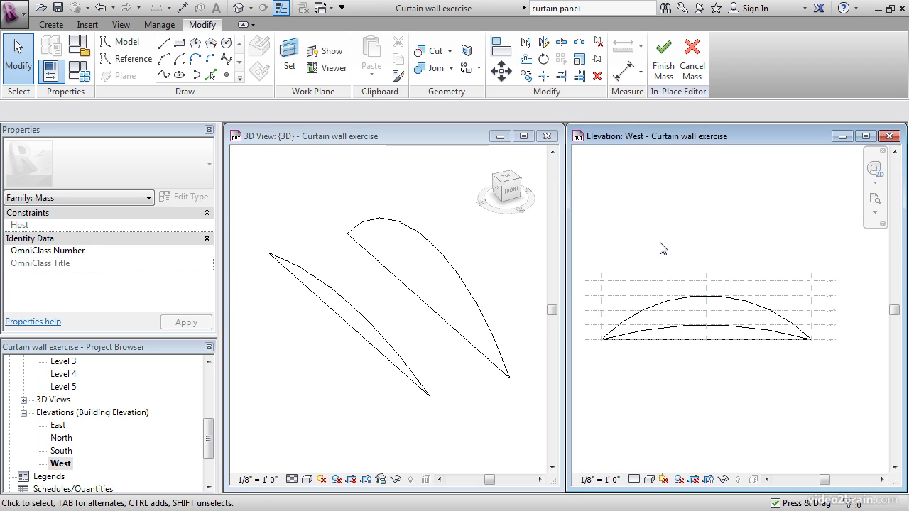
Step: Set Reference Plane : 3 as the active work plane
click(288, 57)
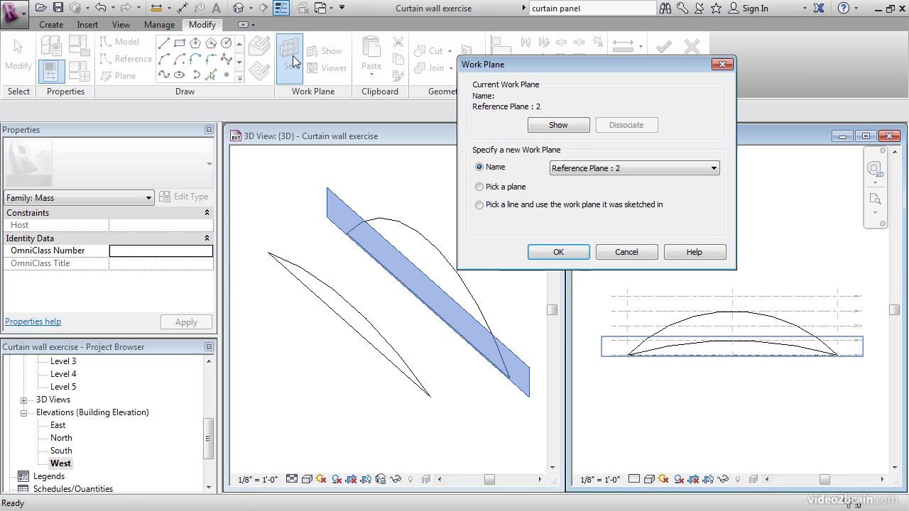
click(713, 168)
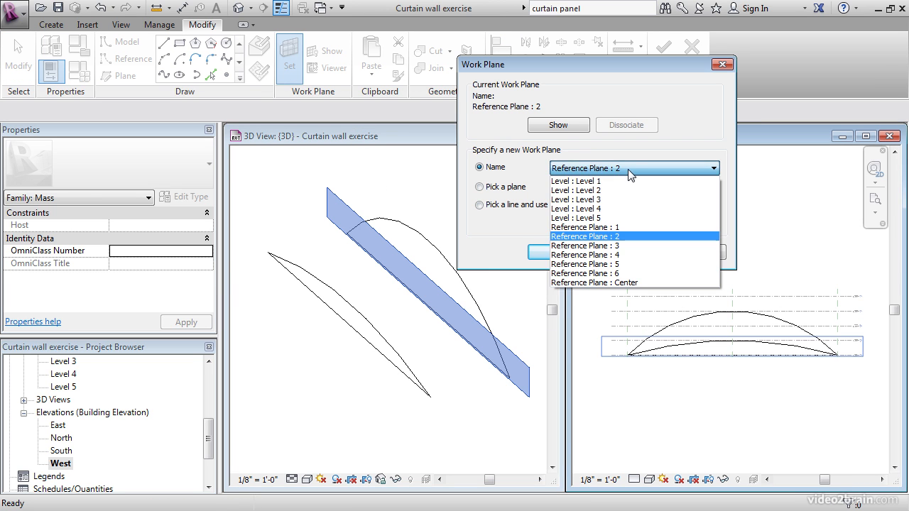
click(587, 245)
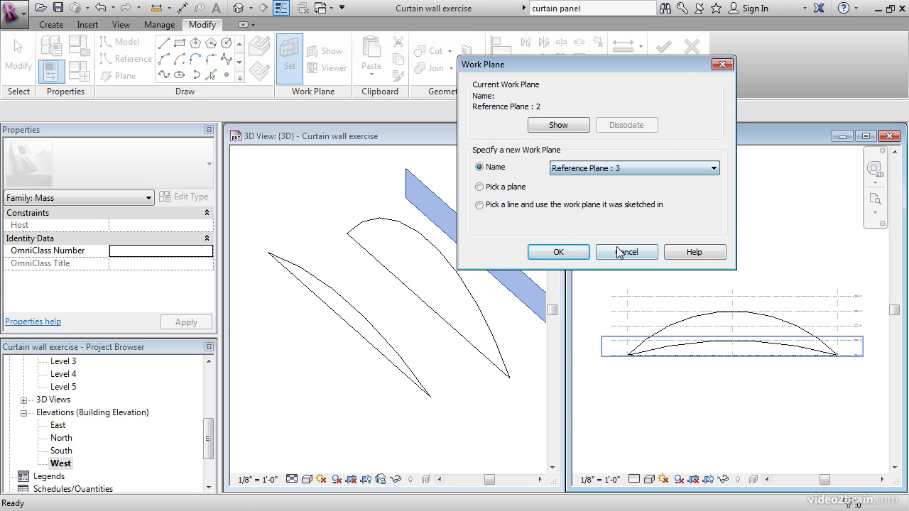
click(625, 252)
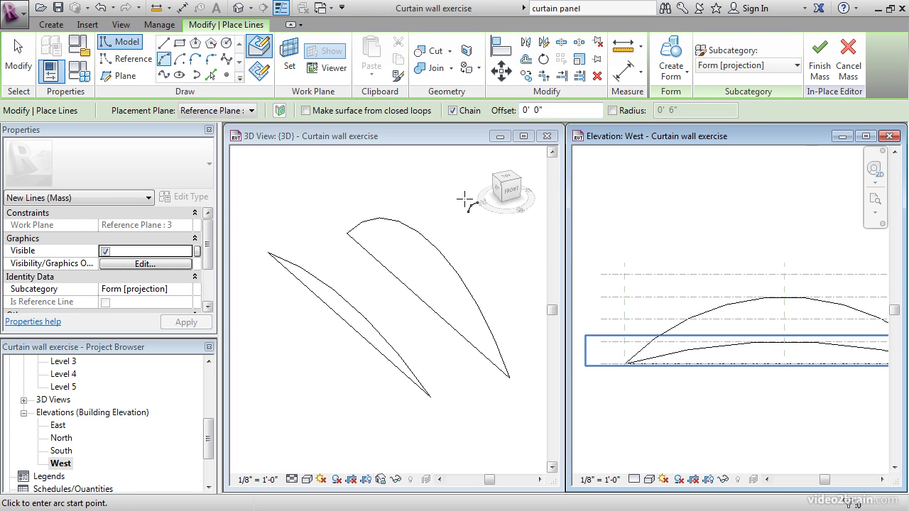
mouse_move(571, 258)
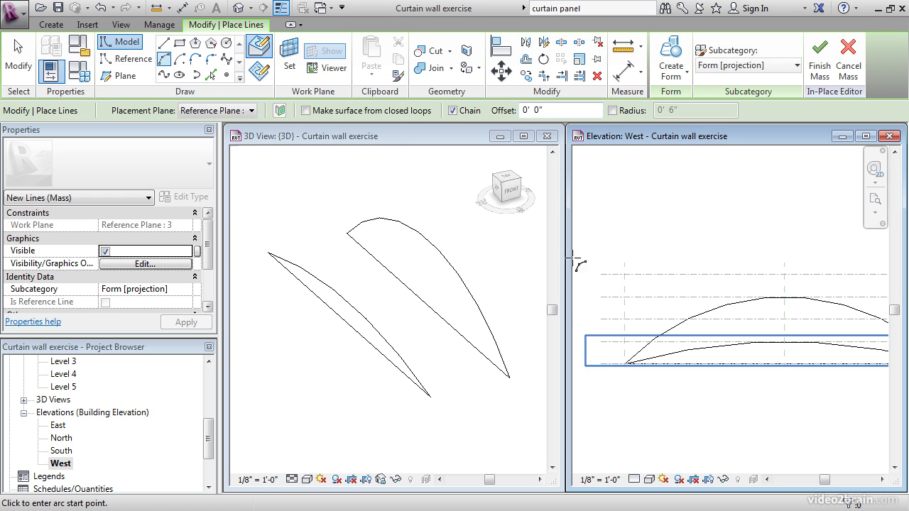
Step: Place the third arc on Reference Plane : 3 and orbit to see three arcs
click(614, 318)
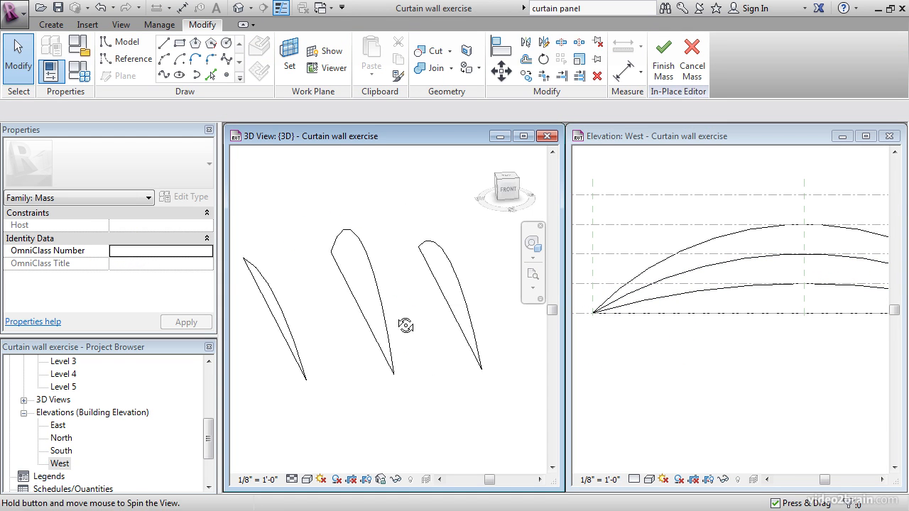
drag(406, 326, 378, 327)
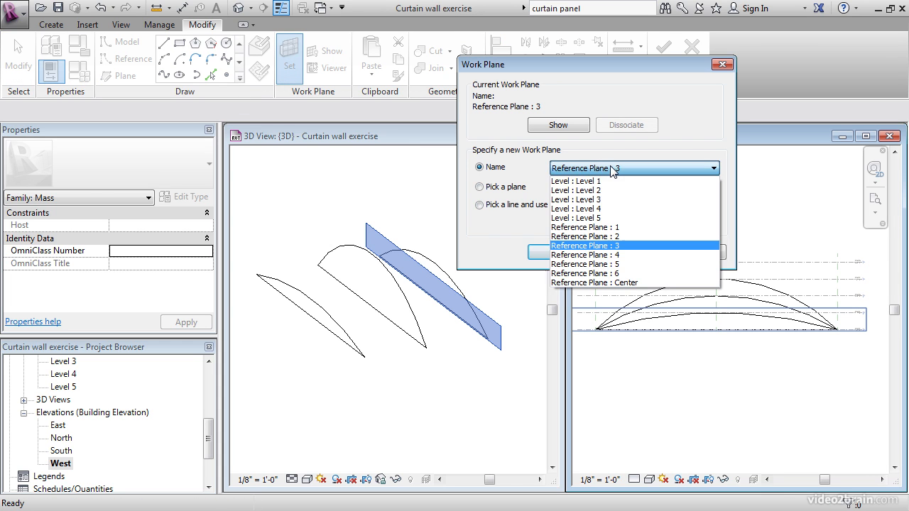
Step: Set Reference Plane : 4 as the work plane for the fourth arc
click(585, 254)
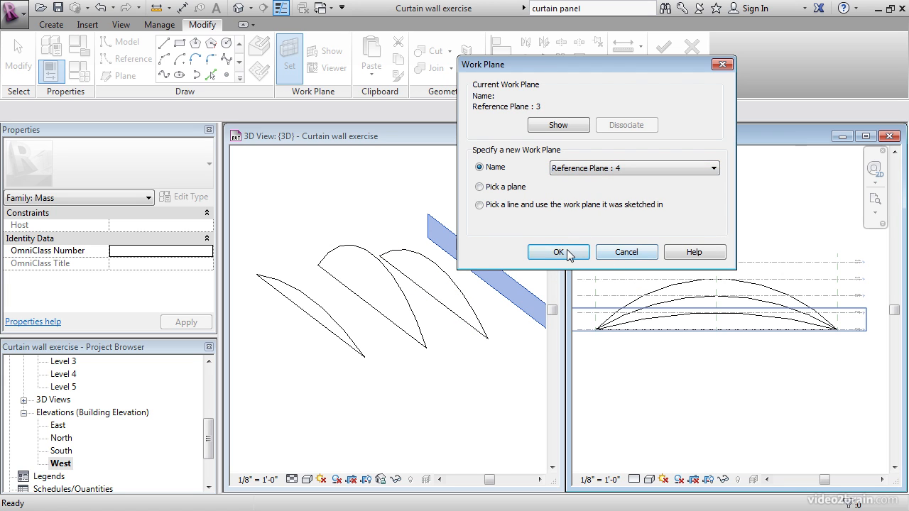
click(559, 253)
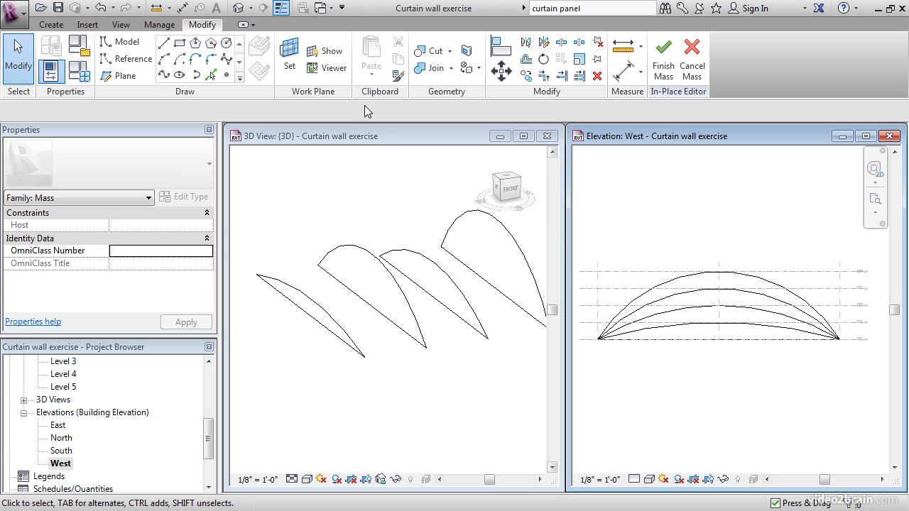
Step: Set Reference Plane : 5 and sketch the fifth arc snapped to the line's midpoint
click(288, 55)
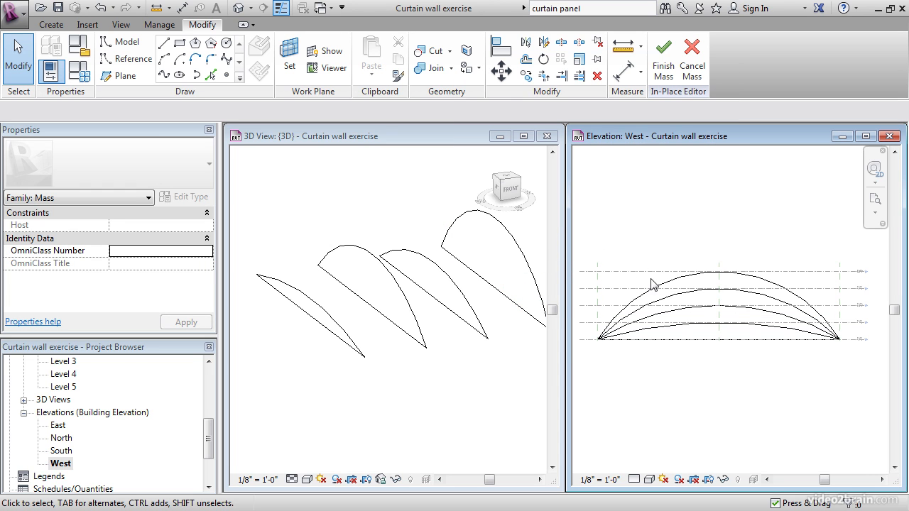
click(717, 271)
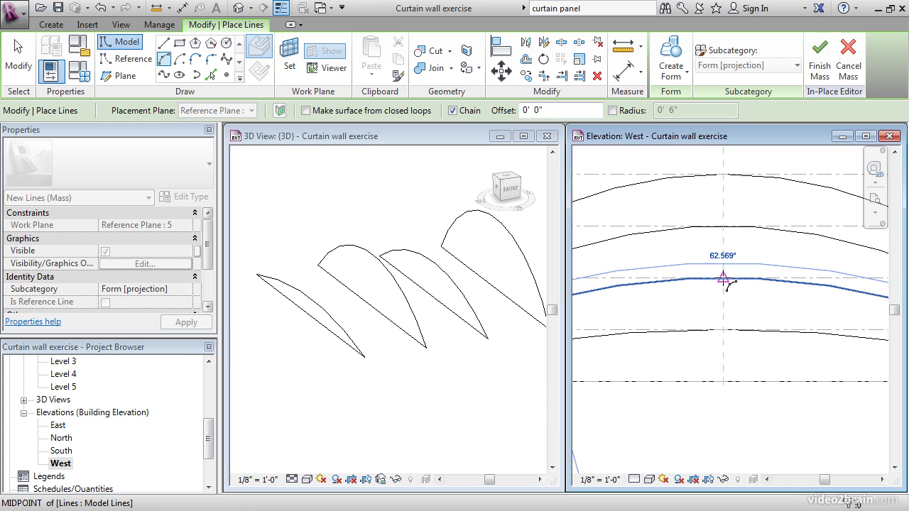
drag(723, 277, 739, 345)
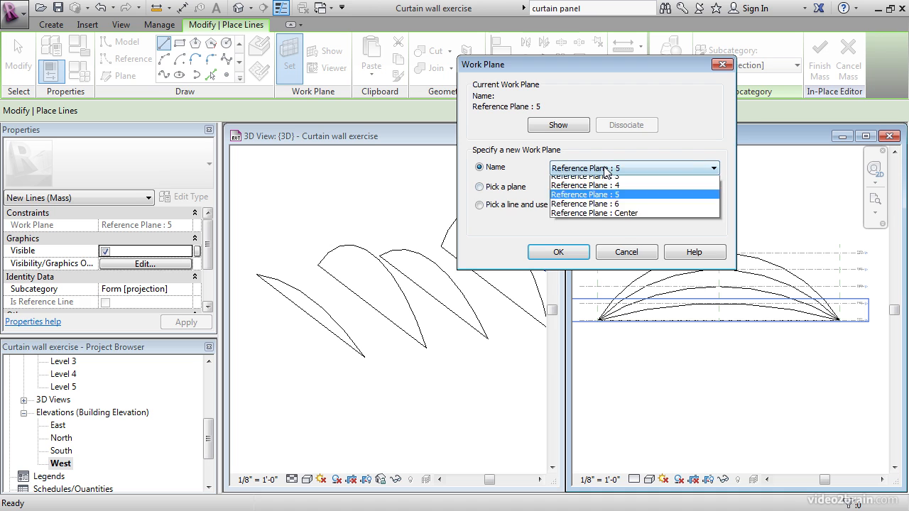
Step: Pick Reference Plane : 6 as the work plane for the final arc
click(585, 205)
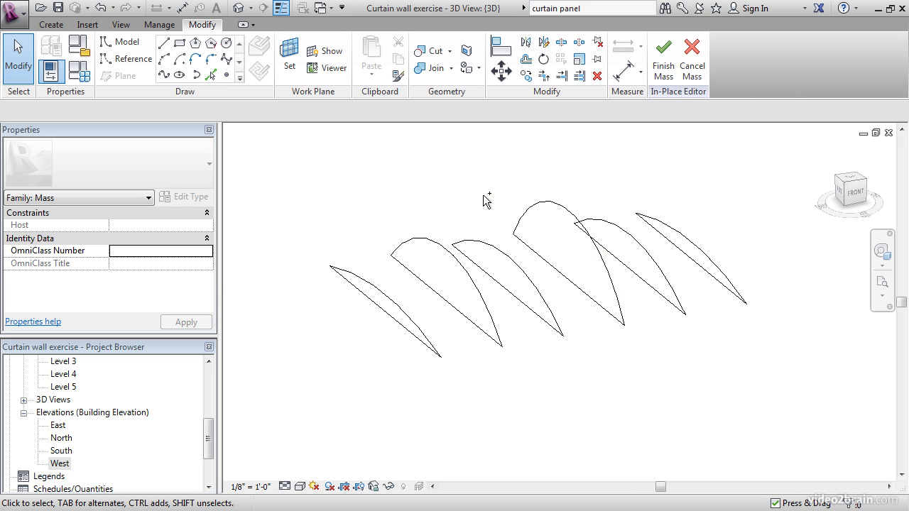
Step: Select all six arc profiles and loft them into one undulating roof form with Create Form
click(383, 305)
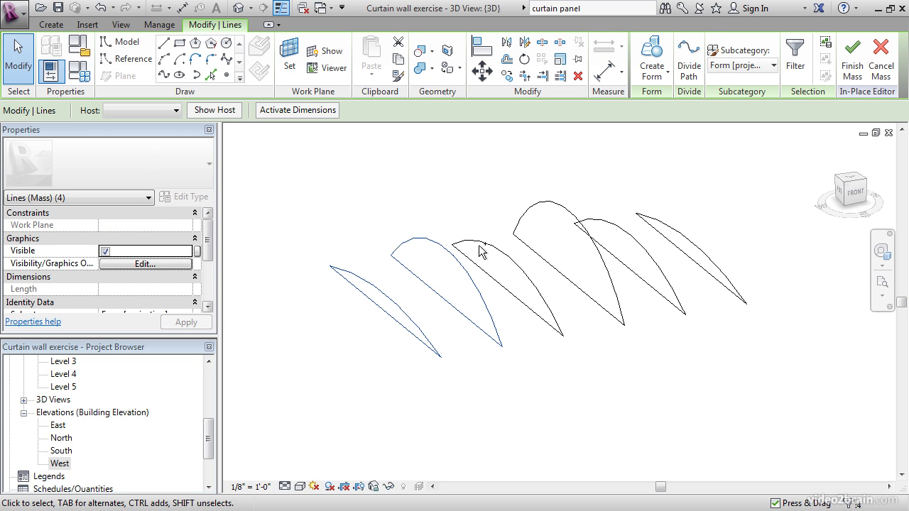
click(617, 228)
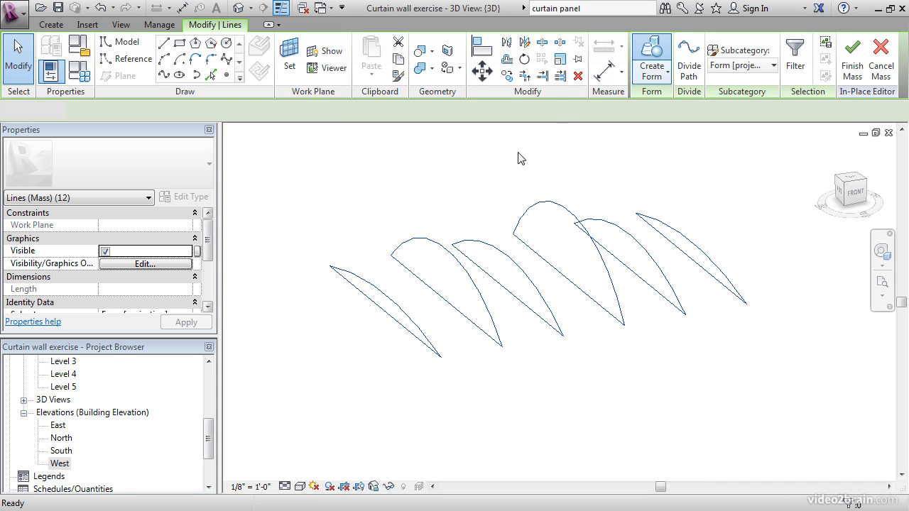
click(650, 60)
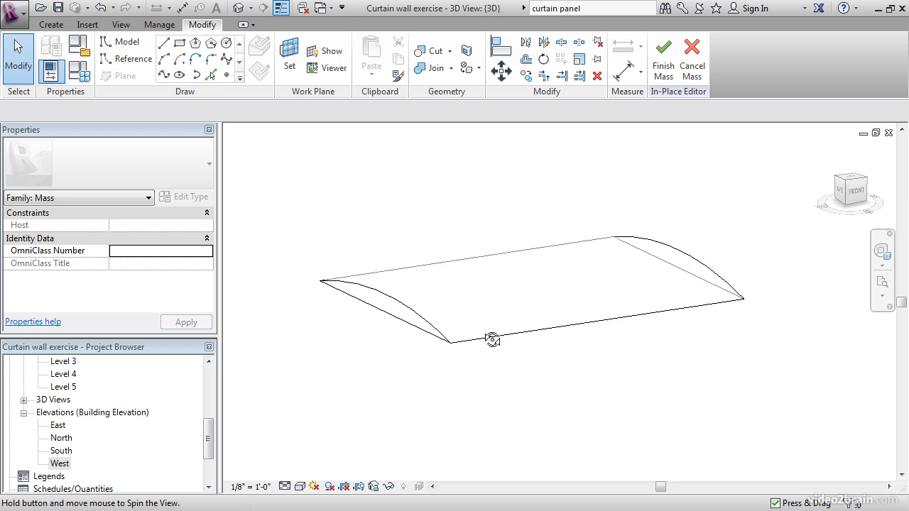
drag(493, 339, 592, 331)
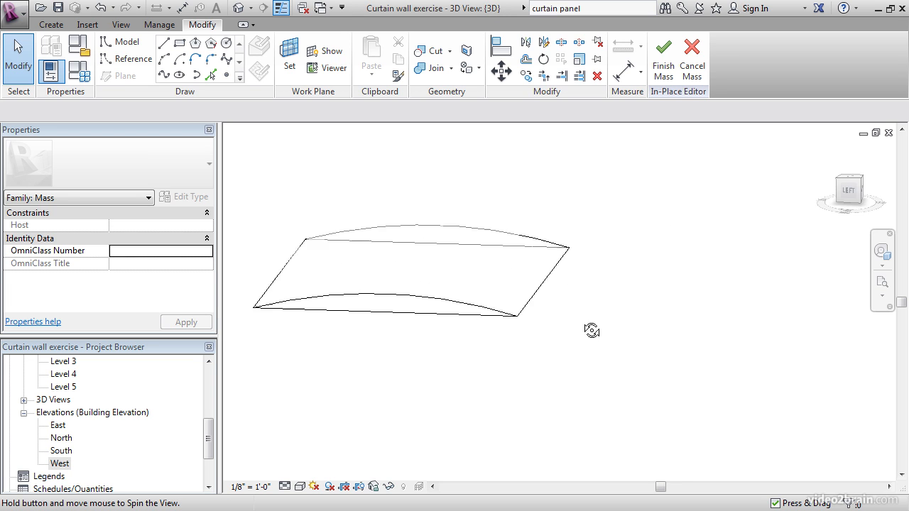
drag(591, 330, 645, 219)
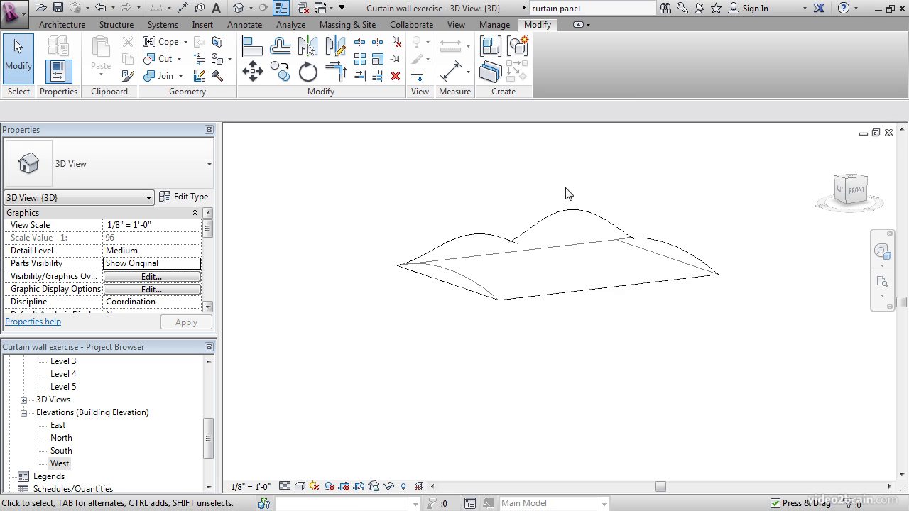
Step: Reopen the Structure mass for editing and switch the view to Shaded
click(557, 256)
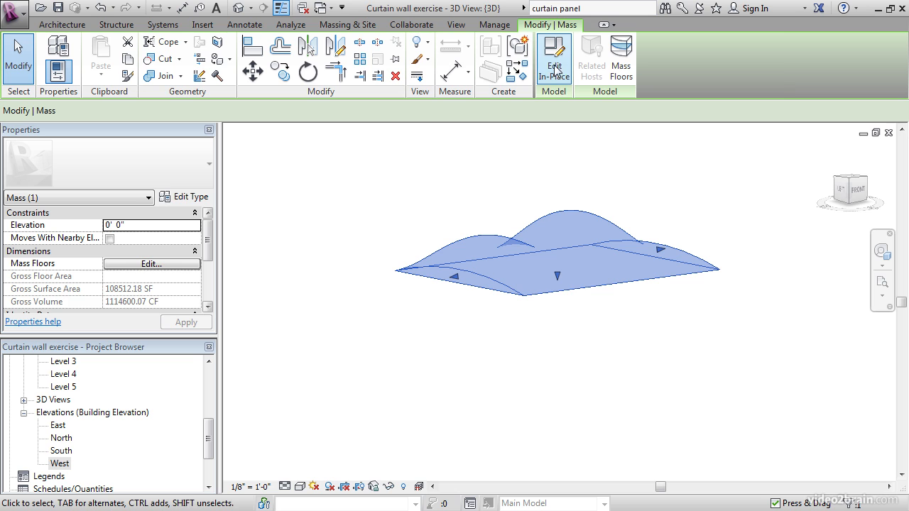
click(554, 58)
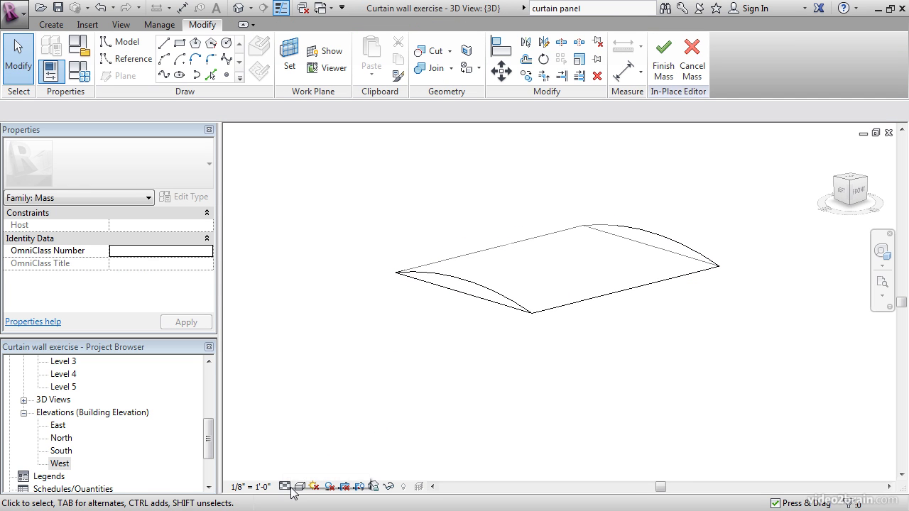
click(301, 486)
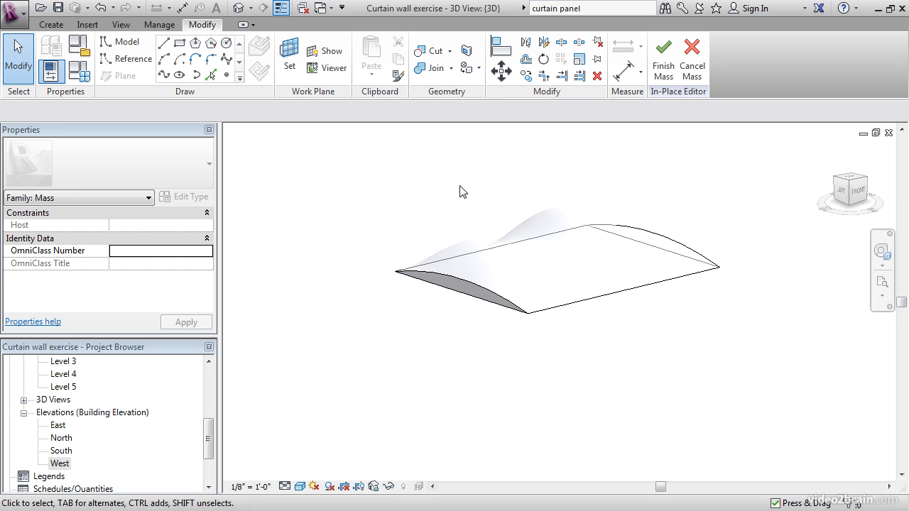
mouse_move(457, 274)
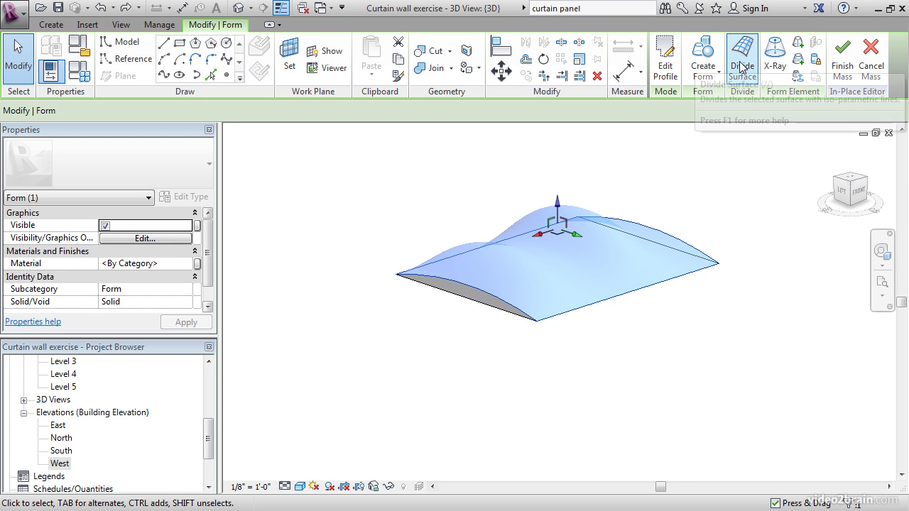
Step: Divide the lofted roof form's surface into the default 12 by 12 grid
click(742, 58)
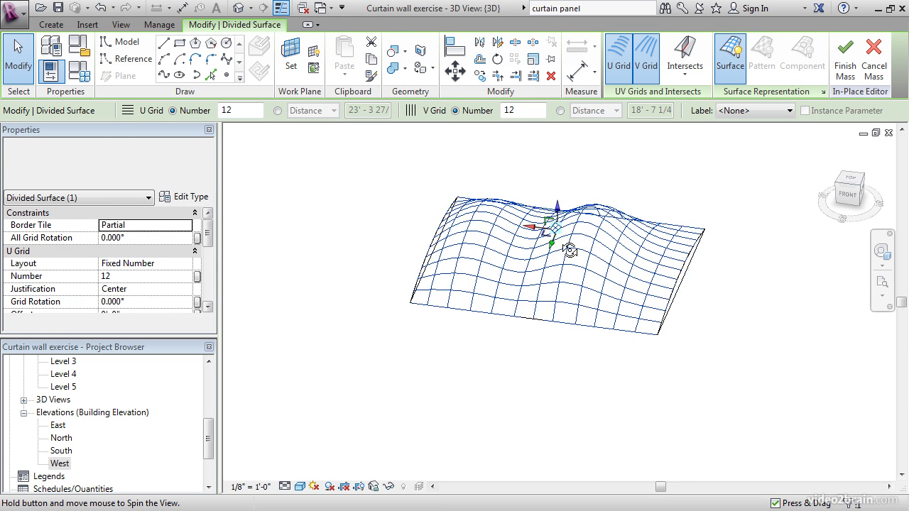
drag(569, 249, 642, 190)
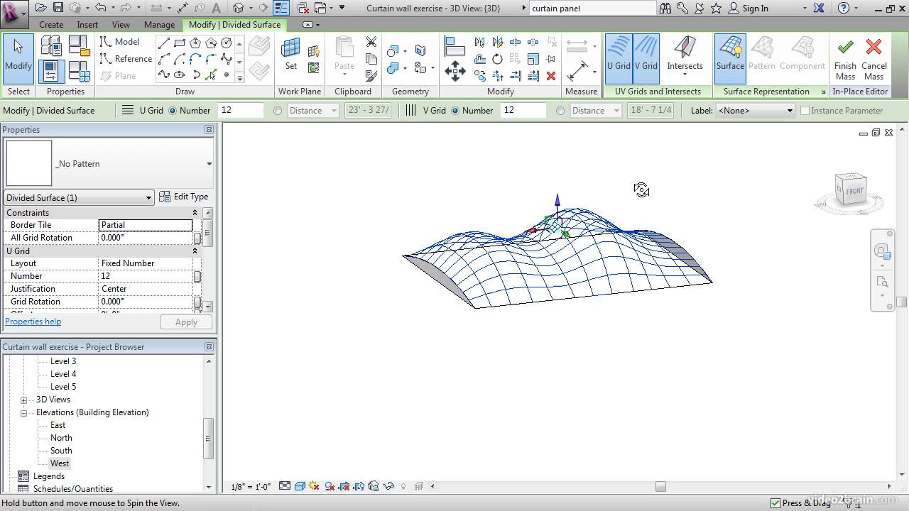
drag(643, 190, 633, 213)
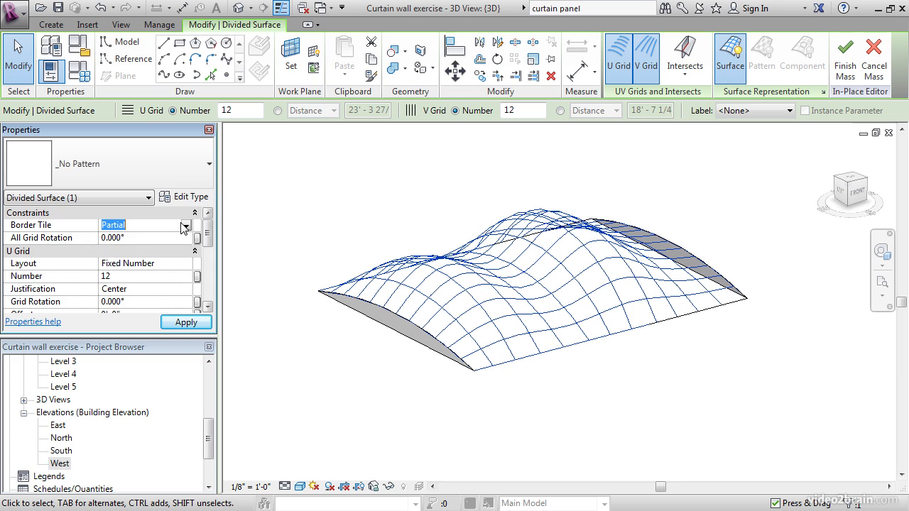
Step: Set All Grid Rotation to 45° and apply it to the divided surface
click(142, 237)
text(45)
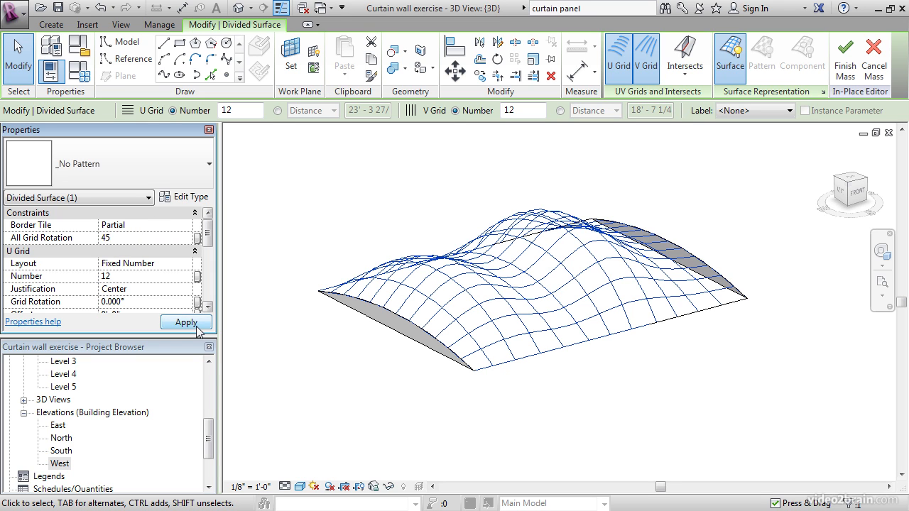
click(184, 321)
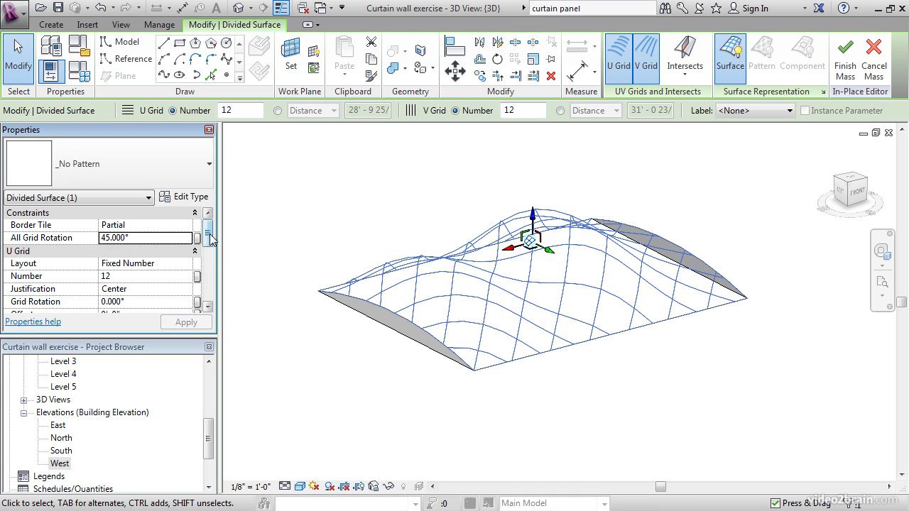
scroll(down, 3)
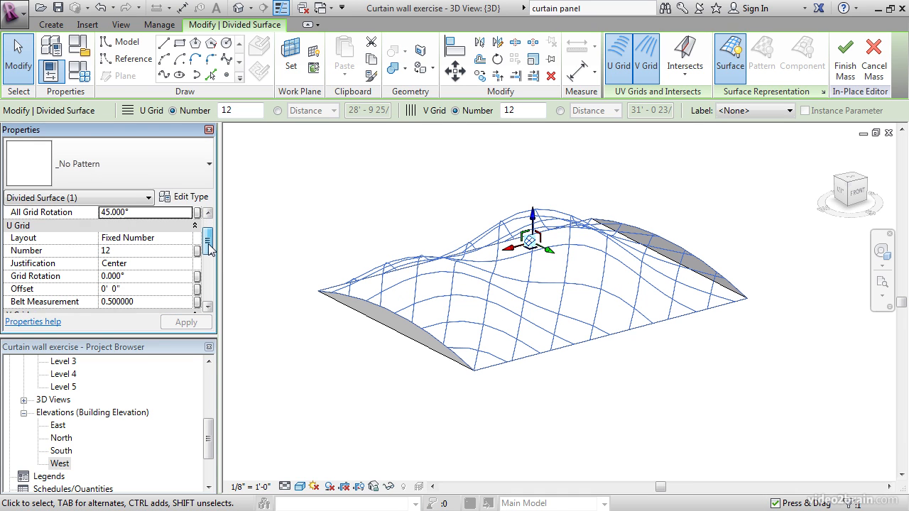
Step: Set the U grid to Maximum Spacing with a 4' distance and 45° rotation
click(145, 237)
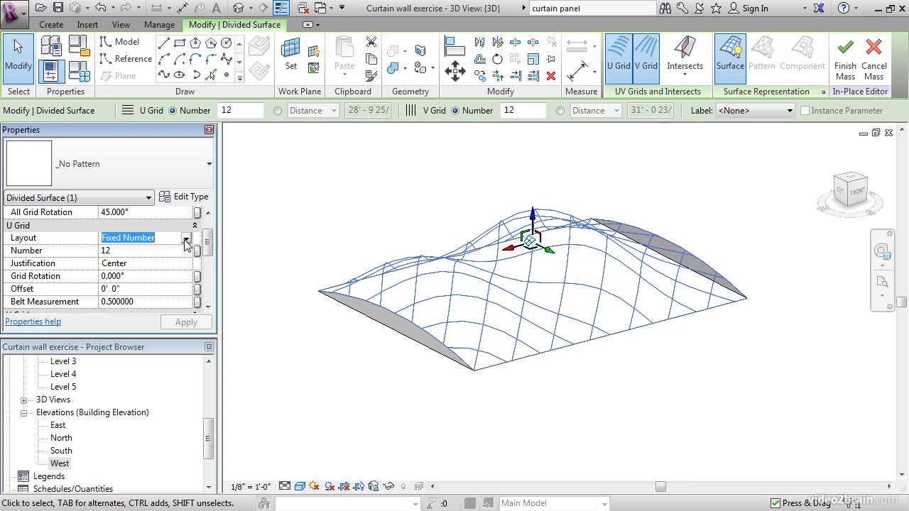
click(187, 238)
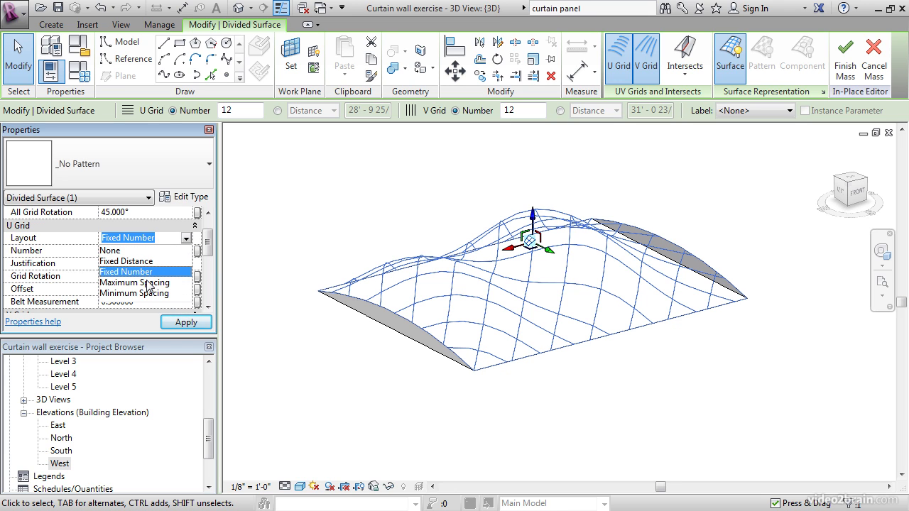
click(145, 282)
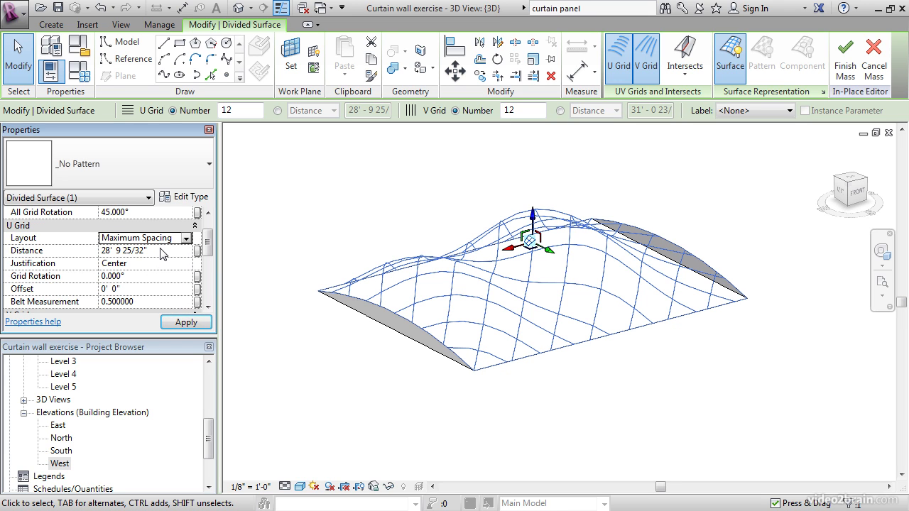
text(4'  0")
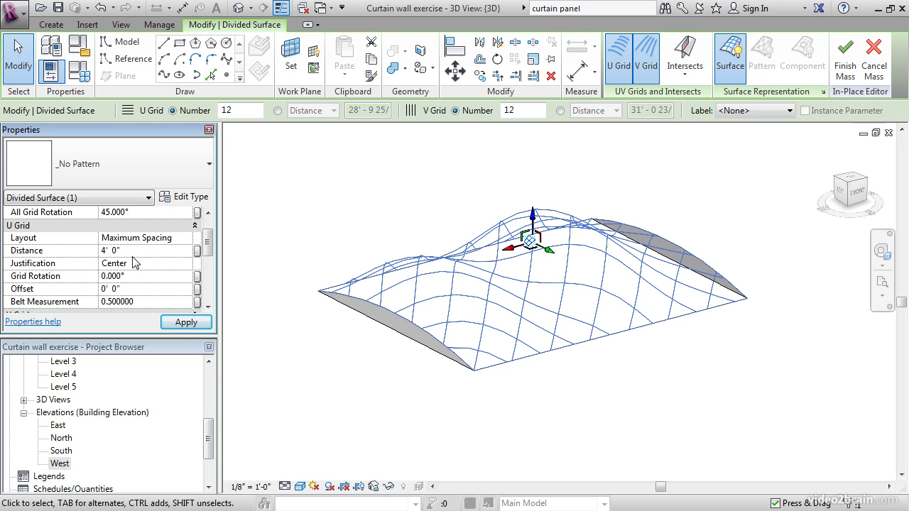
click(131, 276)
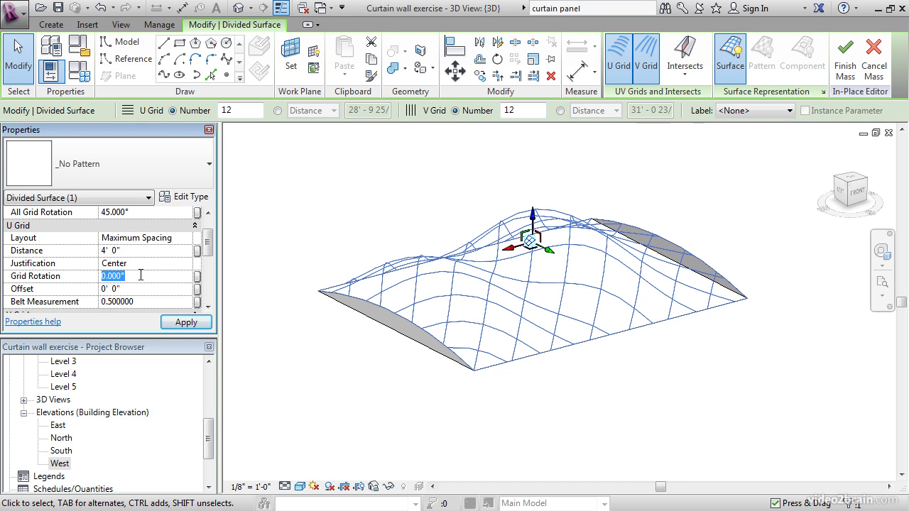
text(45)
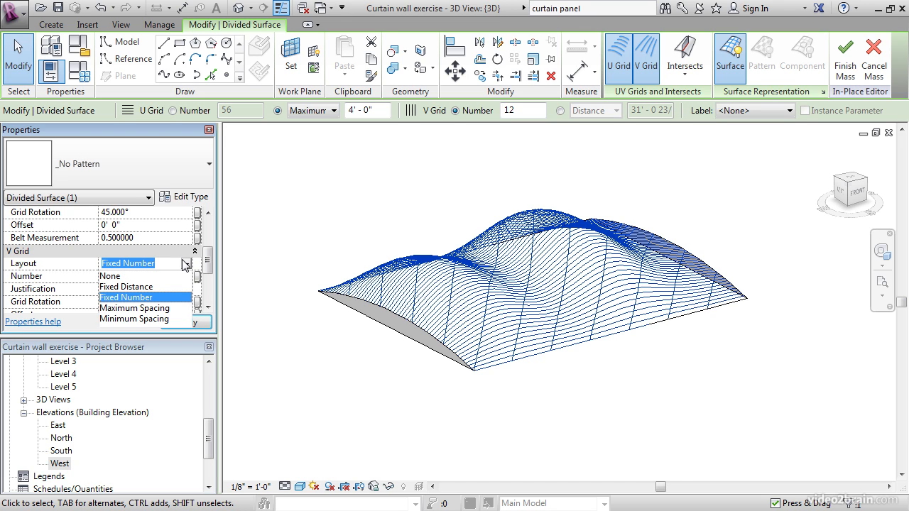
Step: Set the V grid to Fixed Distance of 4' and apply it
click(125, 287)
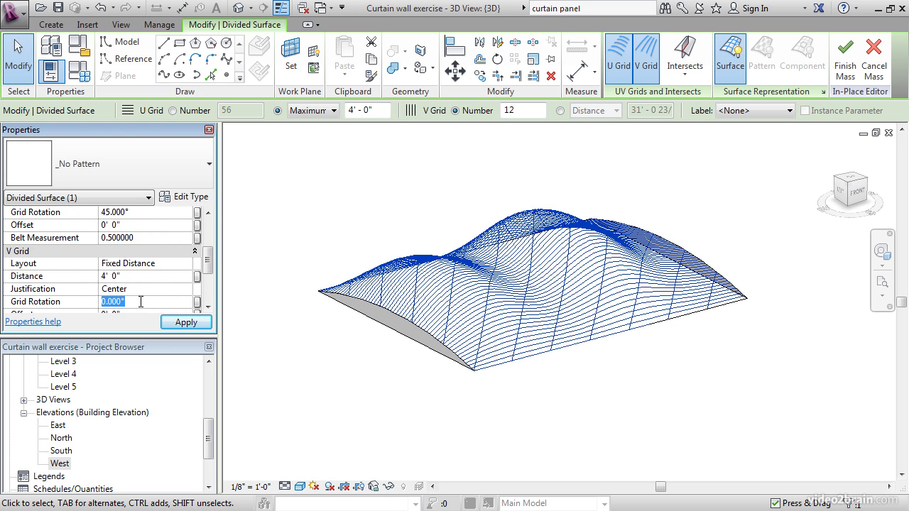
click(185, 321)
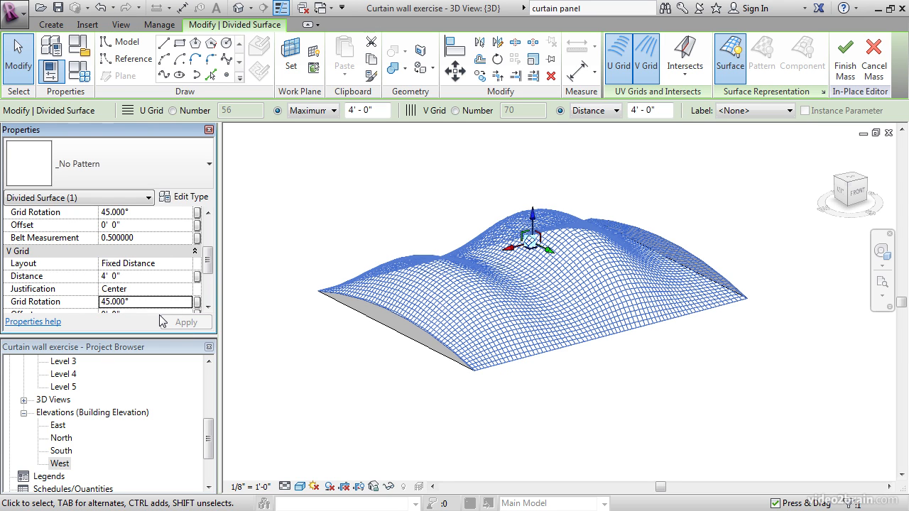
scroll(down, 3)
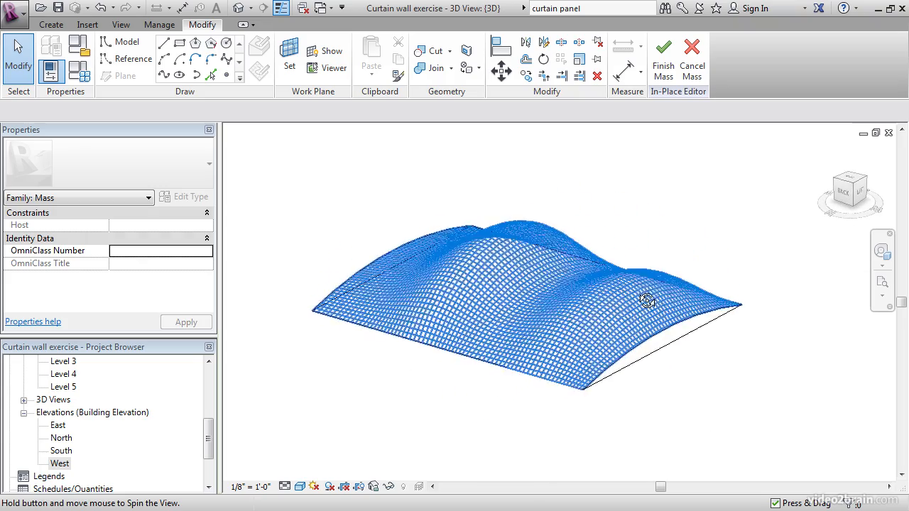
Step: Orbit and pan to inspect the dense diagonal grid over the whole roof
drag(647, 299, 632, 215)
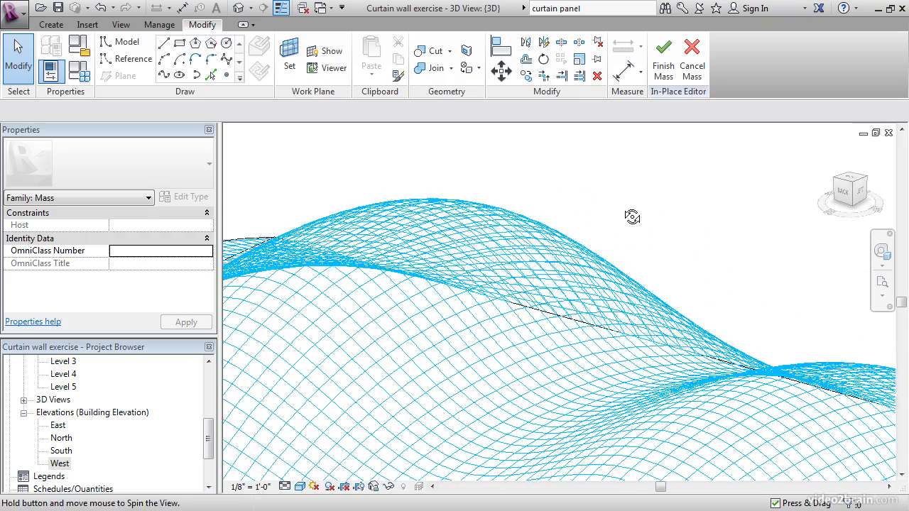
drag(632, 216, 668, 199)
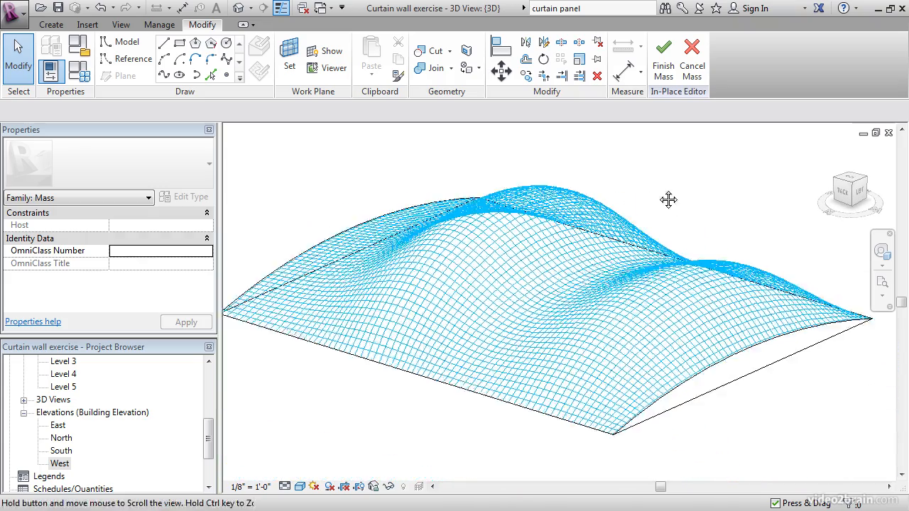
drag(668, 199, 687, 219)
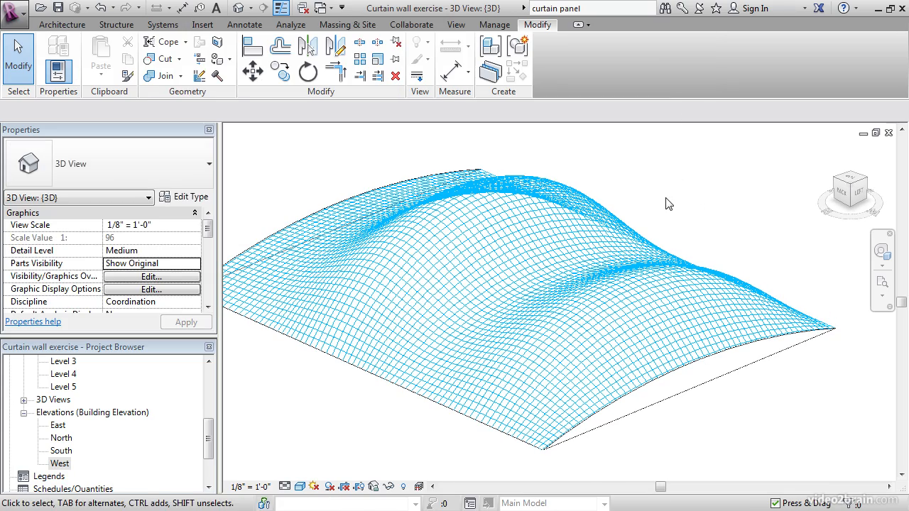
drag(667, 204, 509, 297)
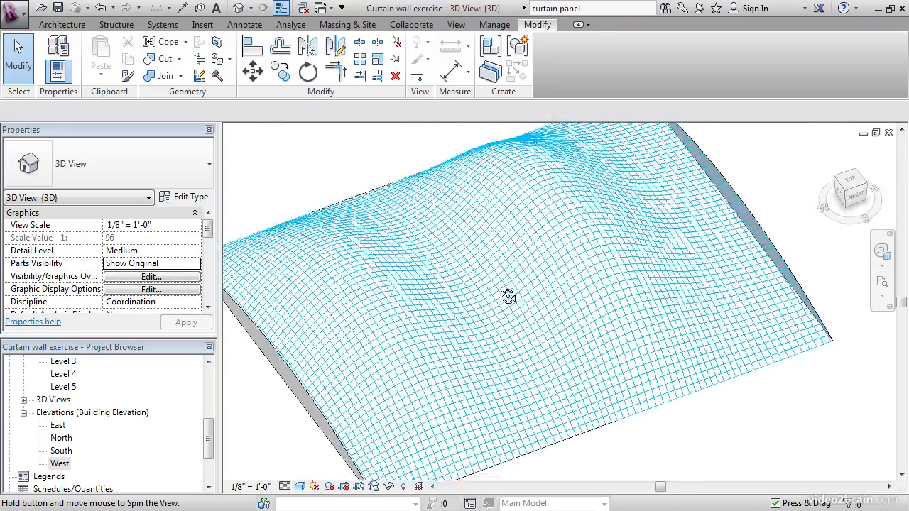
drag(509, 297, 469, 168)
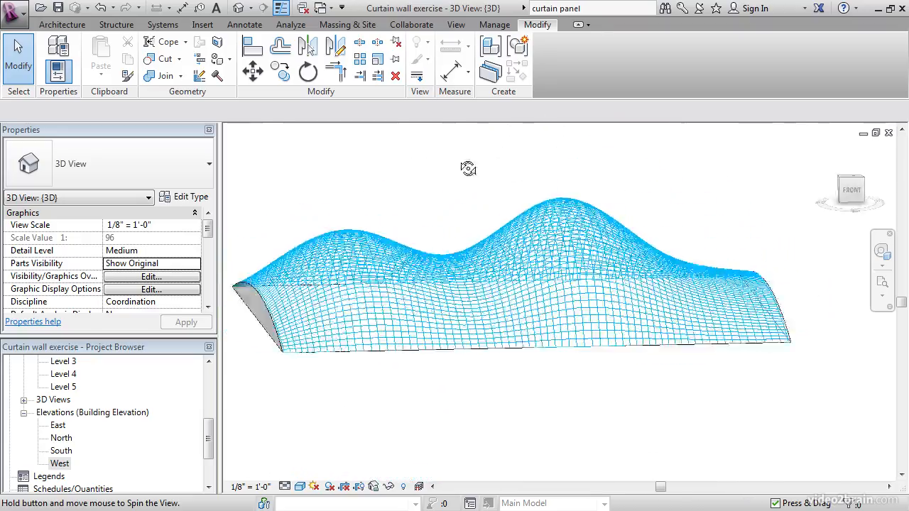
drag(467, 168, 499, 233)
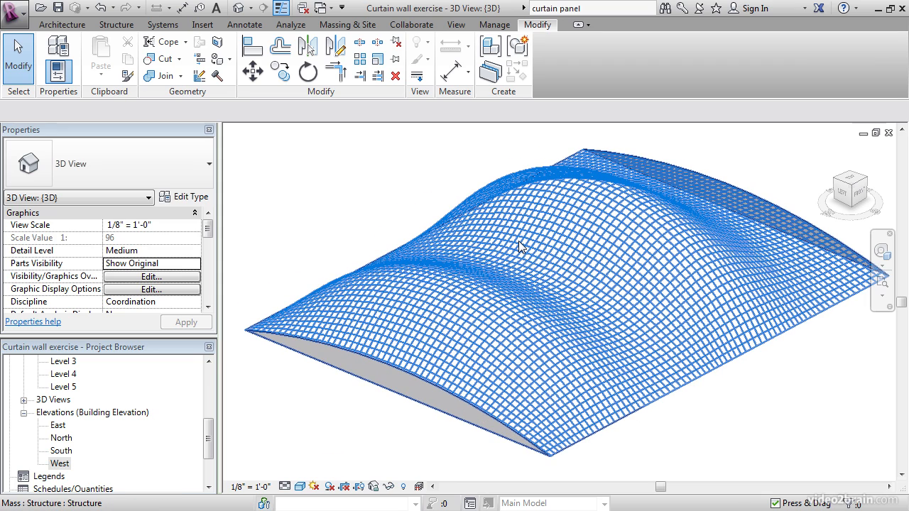
mouse_move(522, 247)
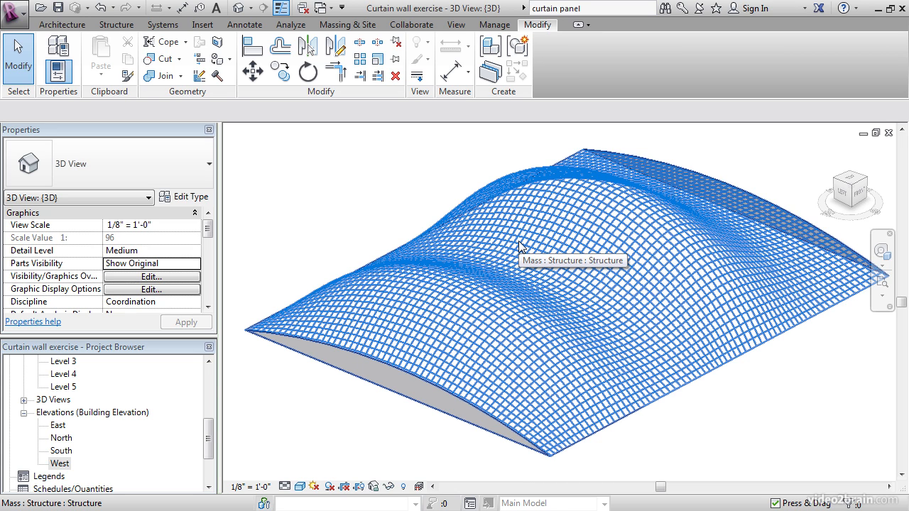
mouse_move(520, 247)
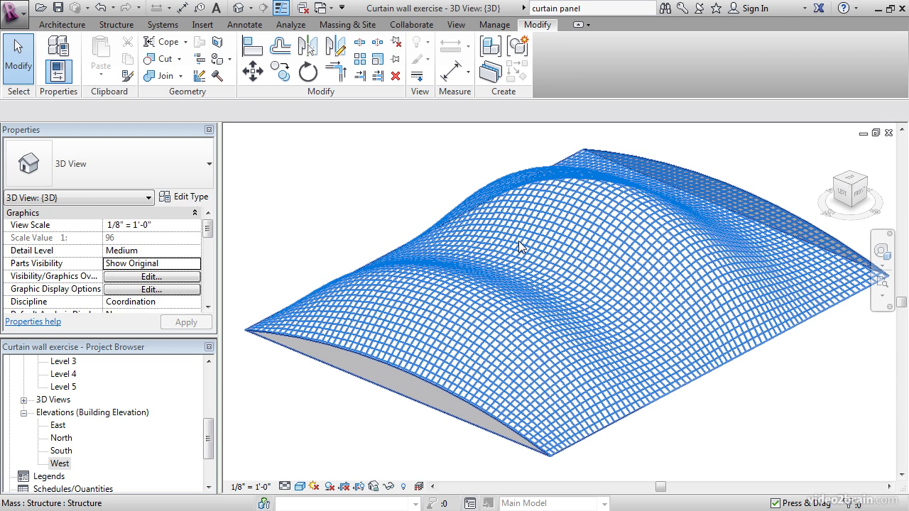